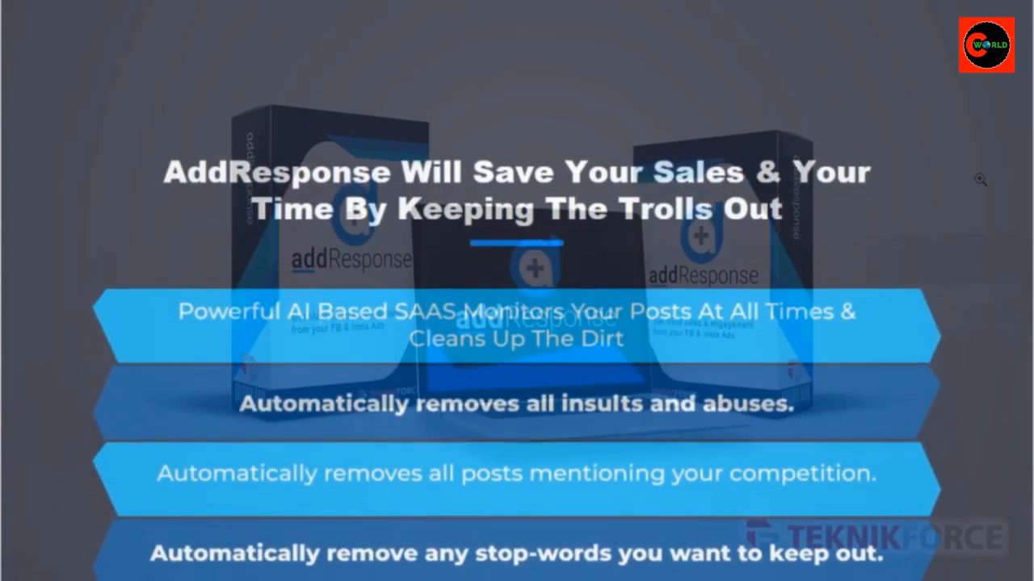
From Accounts, start adding a new social account and choose Facebook as the platform.
scroll(down, 3)
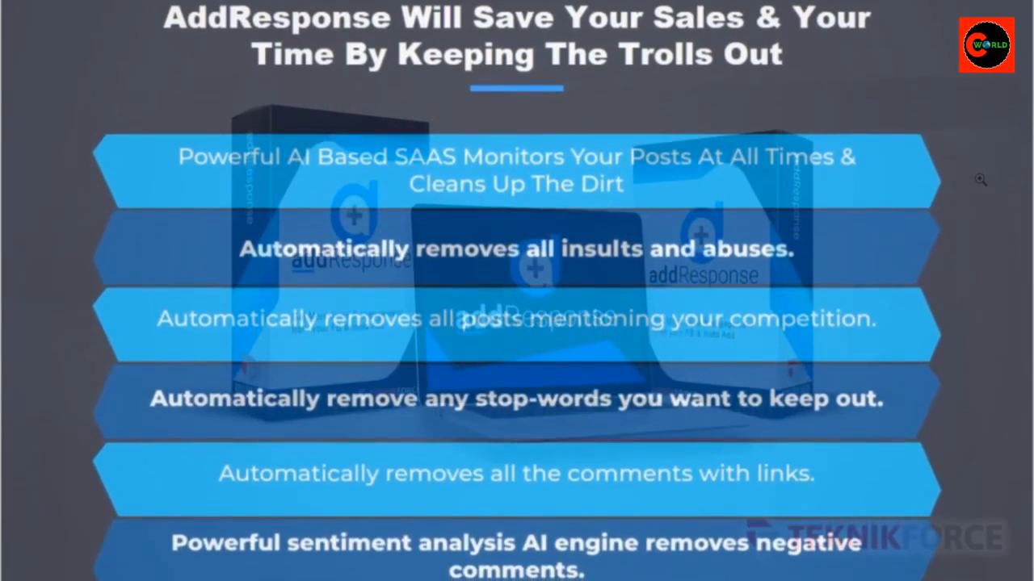
scroll(down, 3)
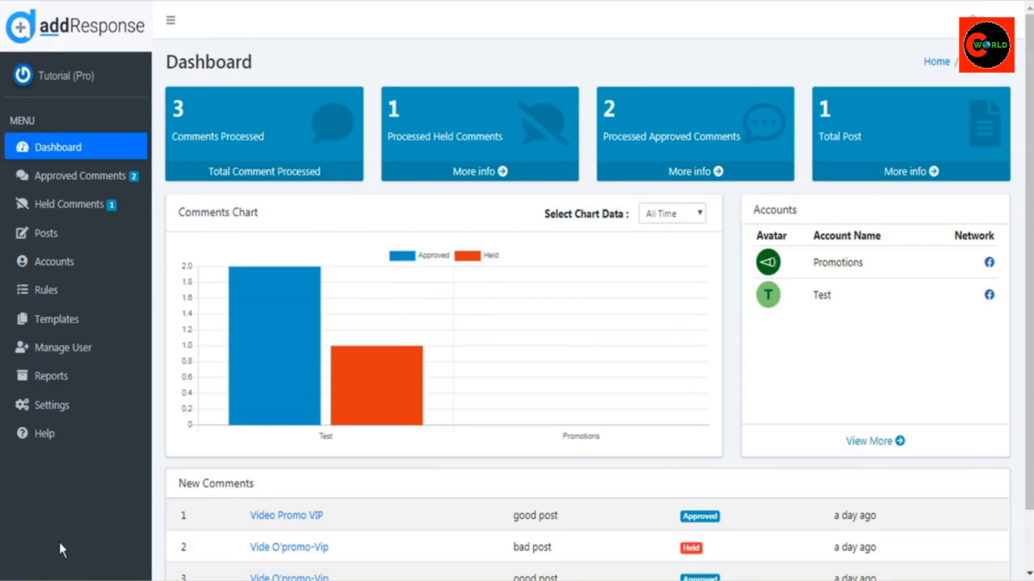
mouse_move(644, 335)
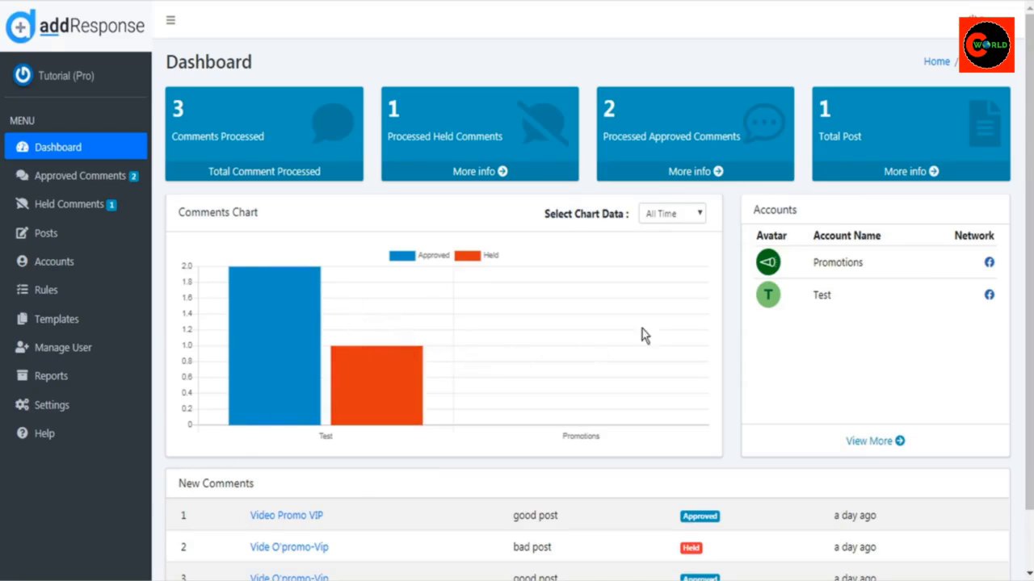
mouse_move(553, 355)
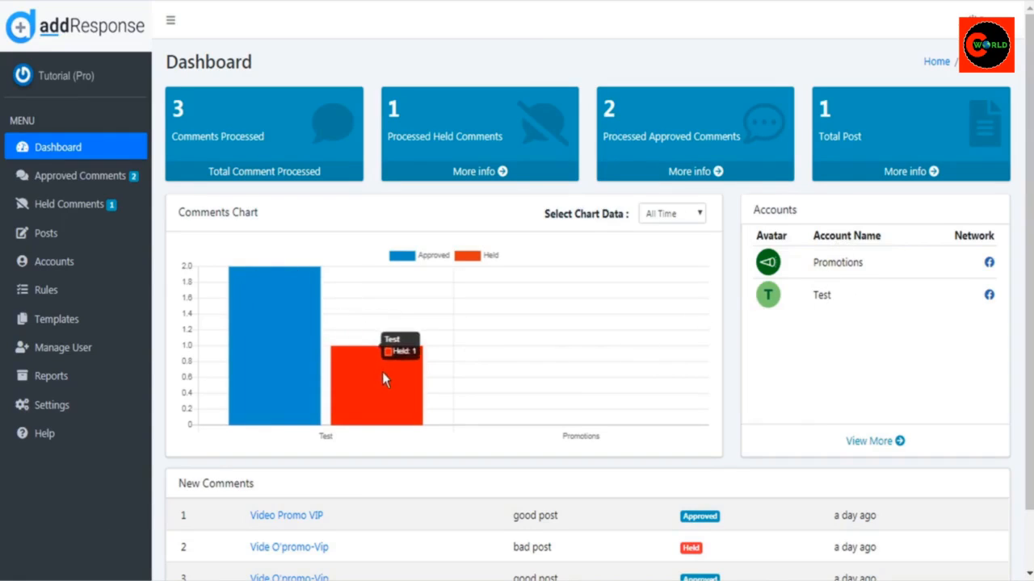
mouse_move(521, 379)
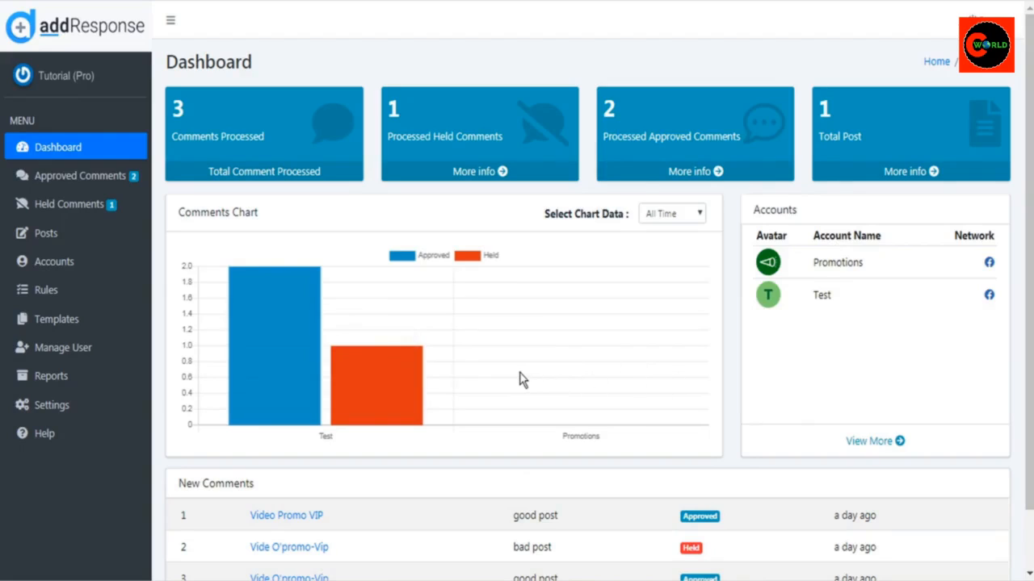
scroll(down, 3)
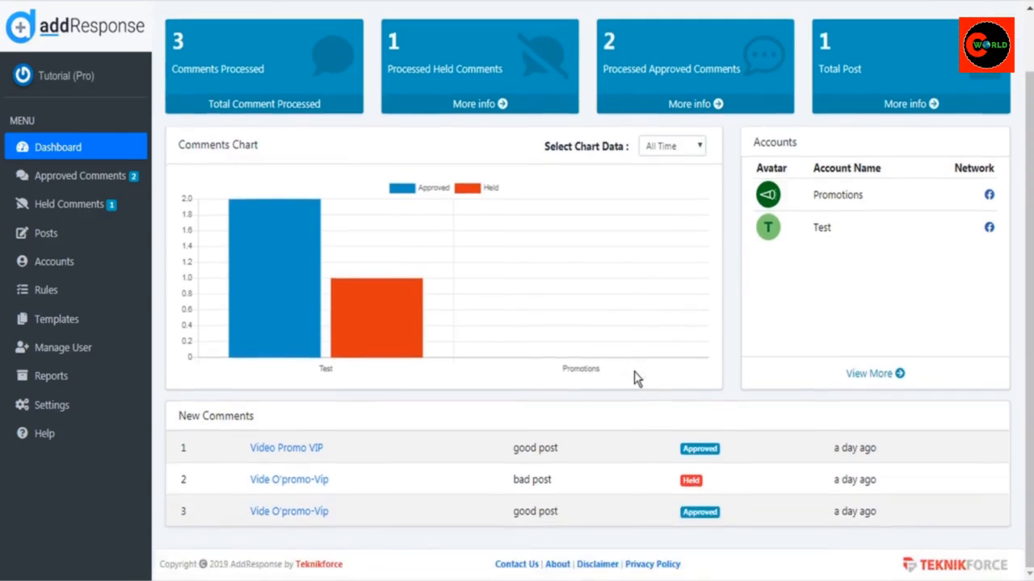
mouse_move(546, 444)
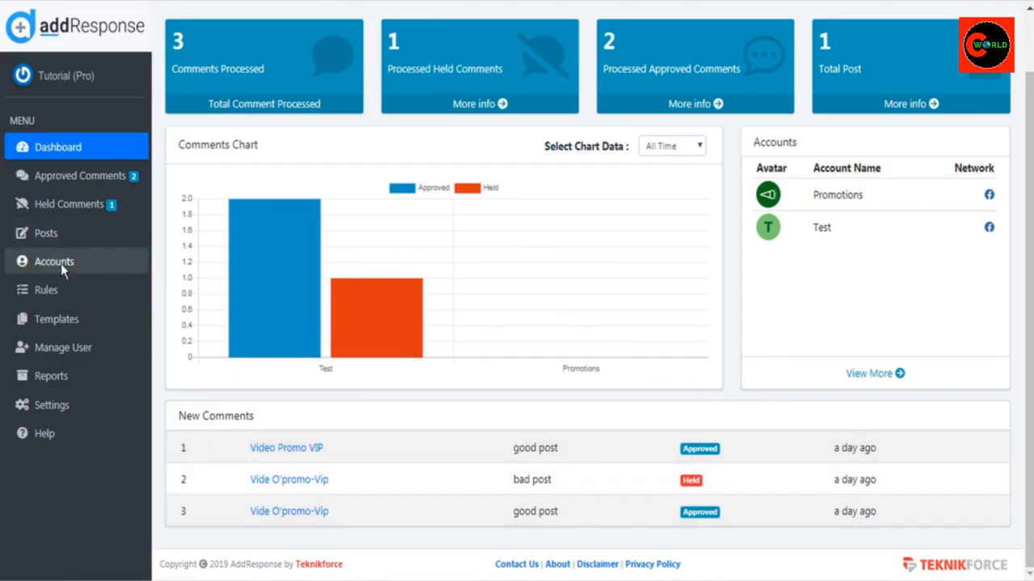
click(55, 261)
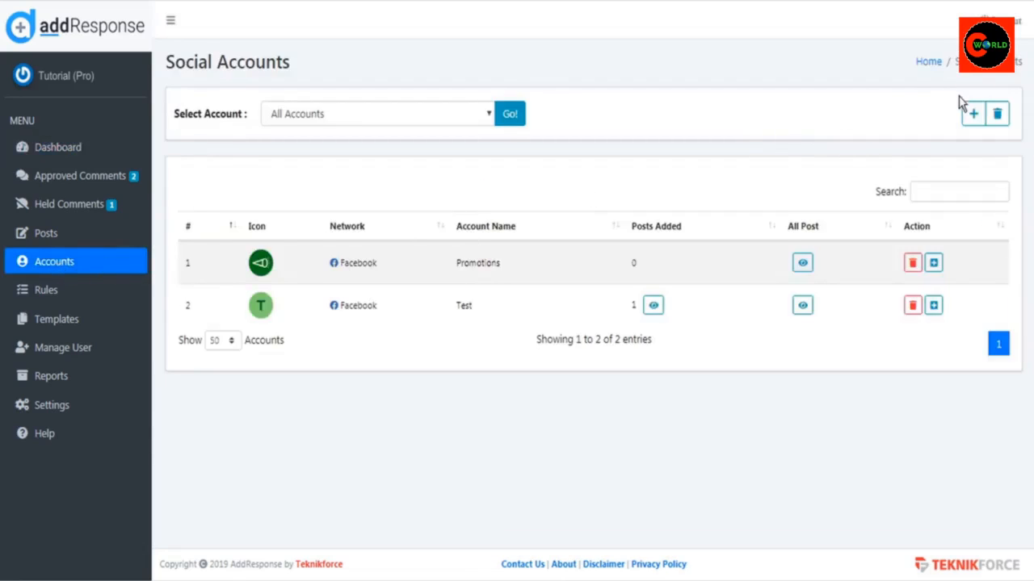
mouse_move(973, 113)
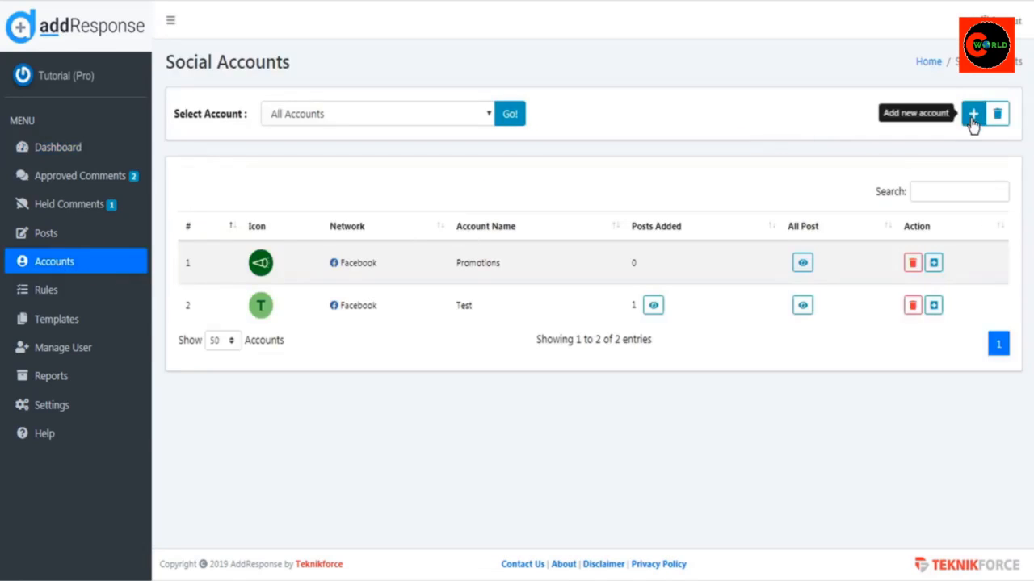
click(973, 113)
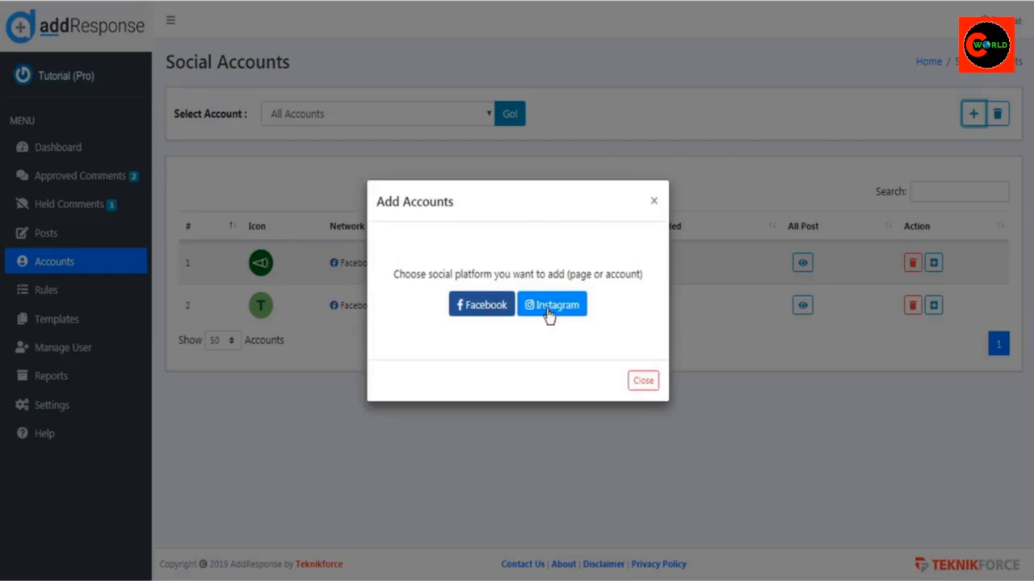
mouse_move(481, 305)
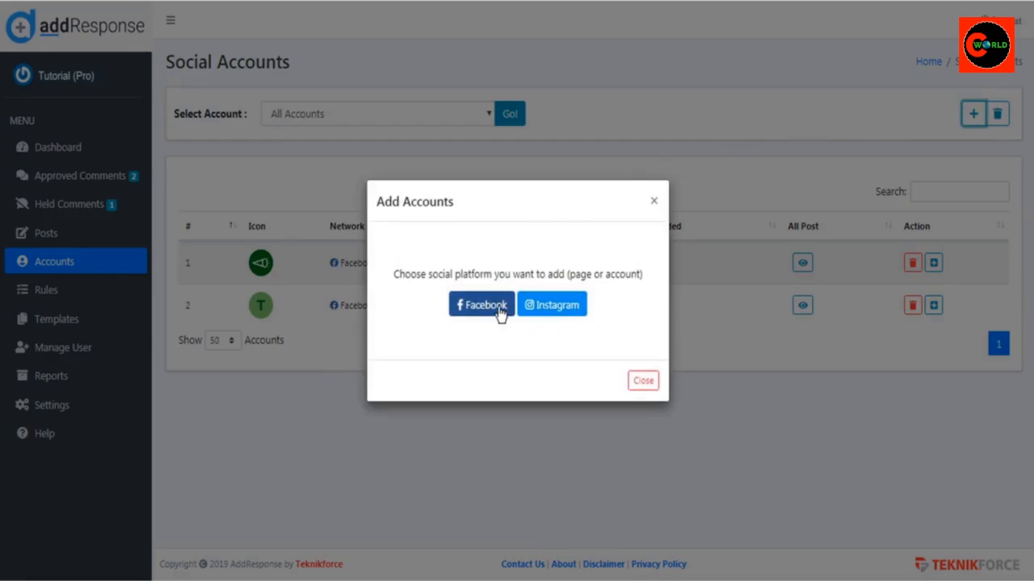
click(481, 304)
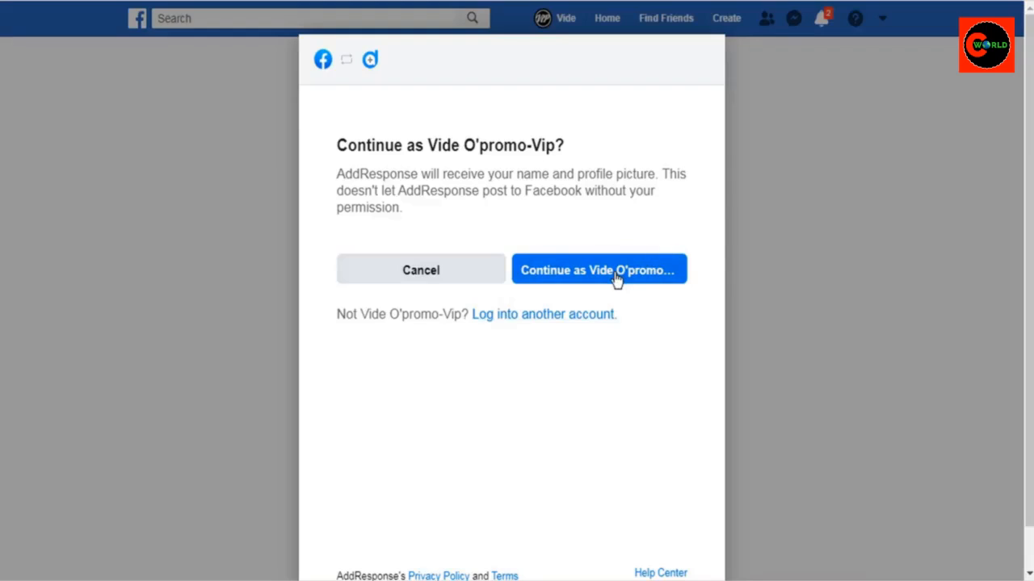
Continue as the Facebook profile, skip Instagram, grant Affiliate Sales, Promotions and Test pages, and confirm.
click(599, 270)
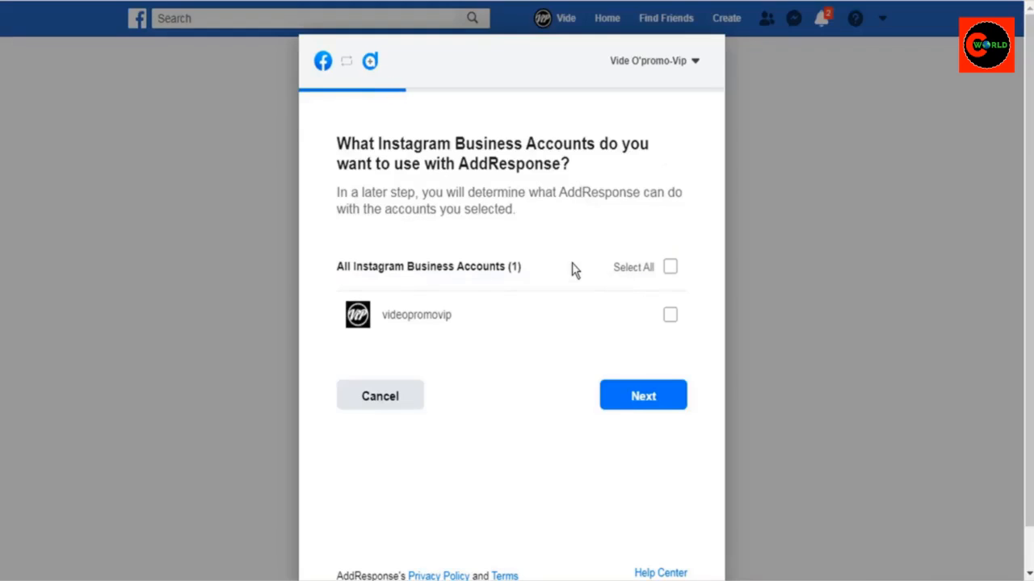
mouse_move(670, 315)
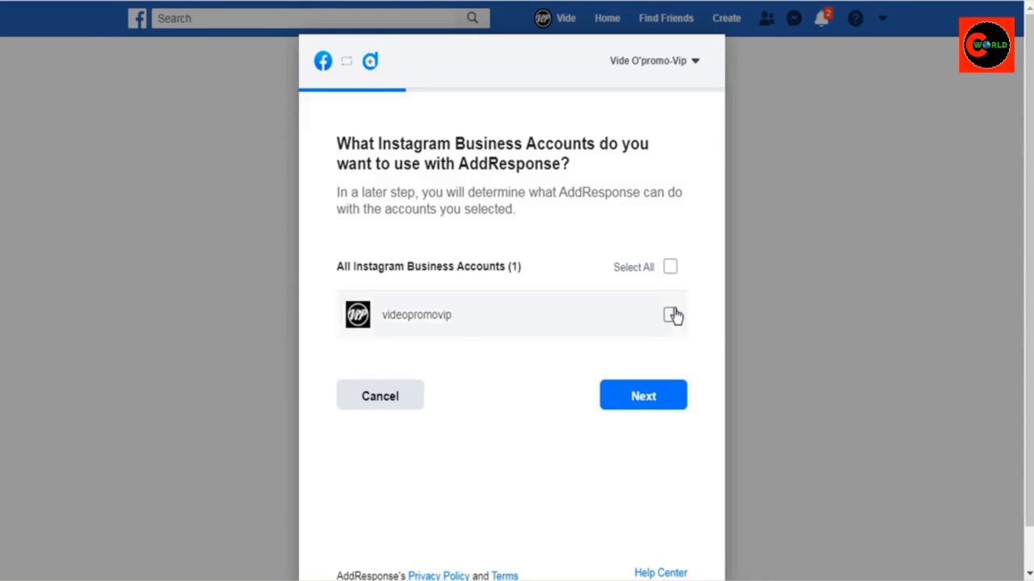
click(642, 396)
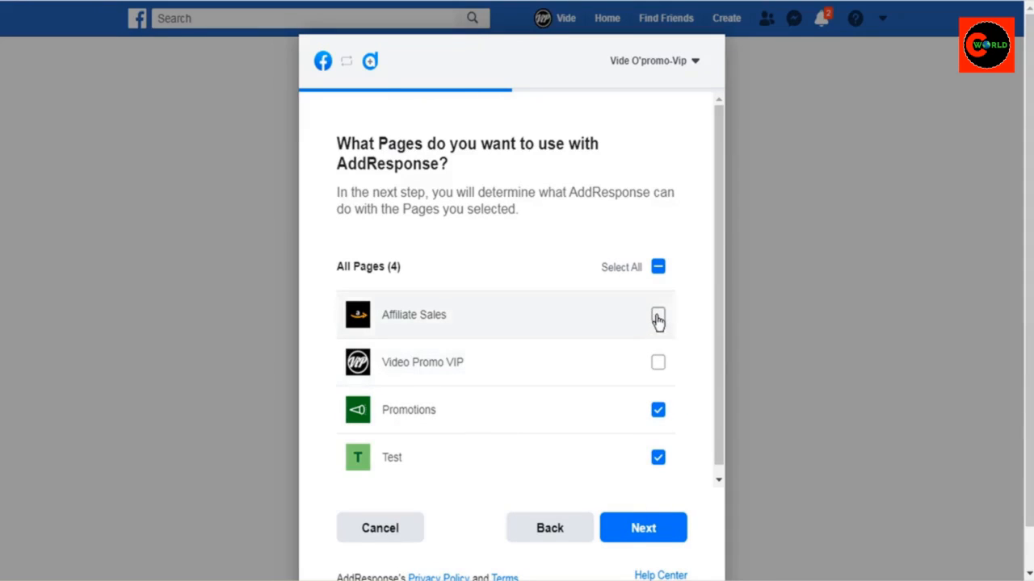
click(642, 527)
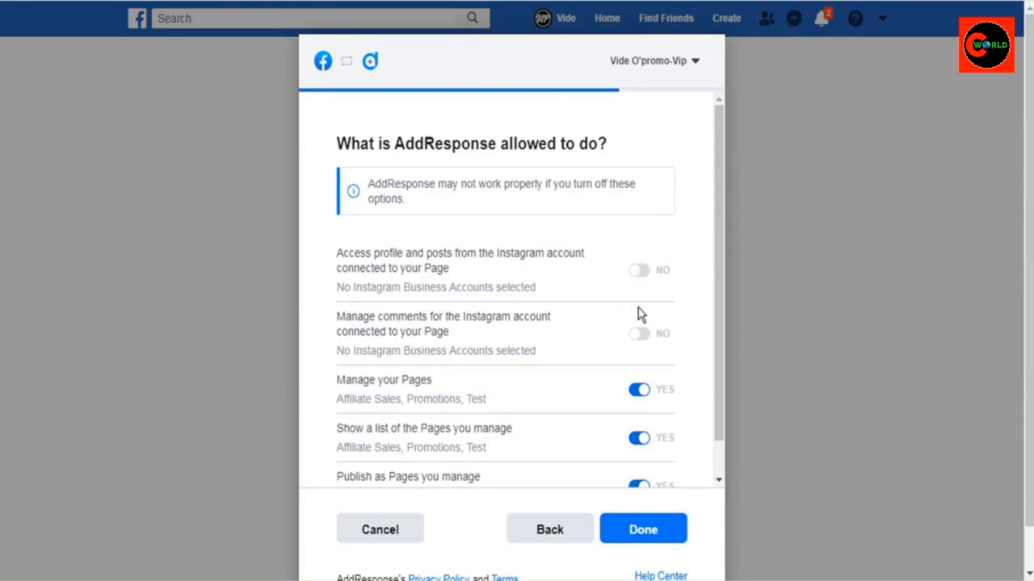
mouse_move(448, 454)
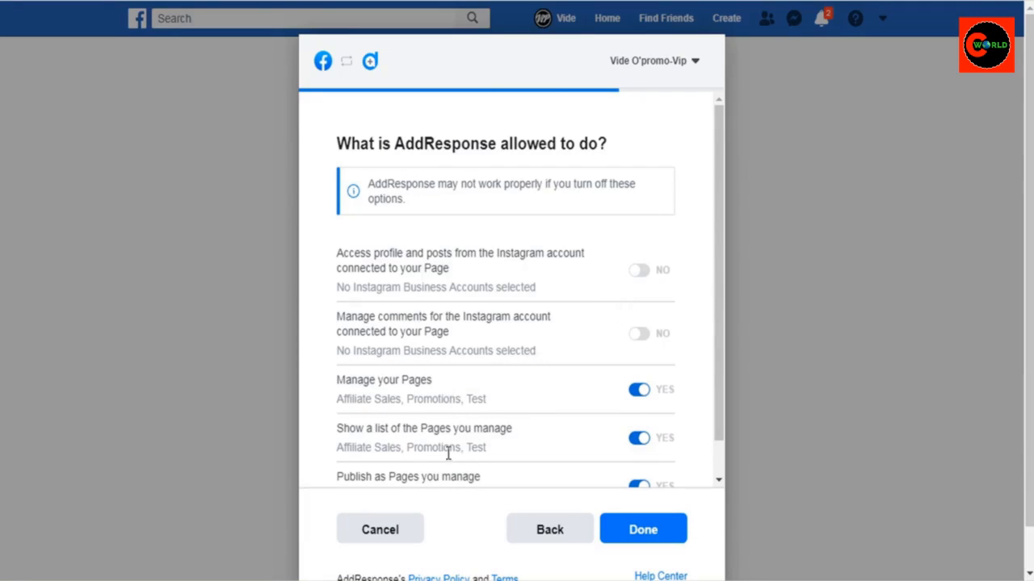
scroll(down, 3)
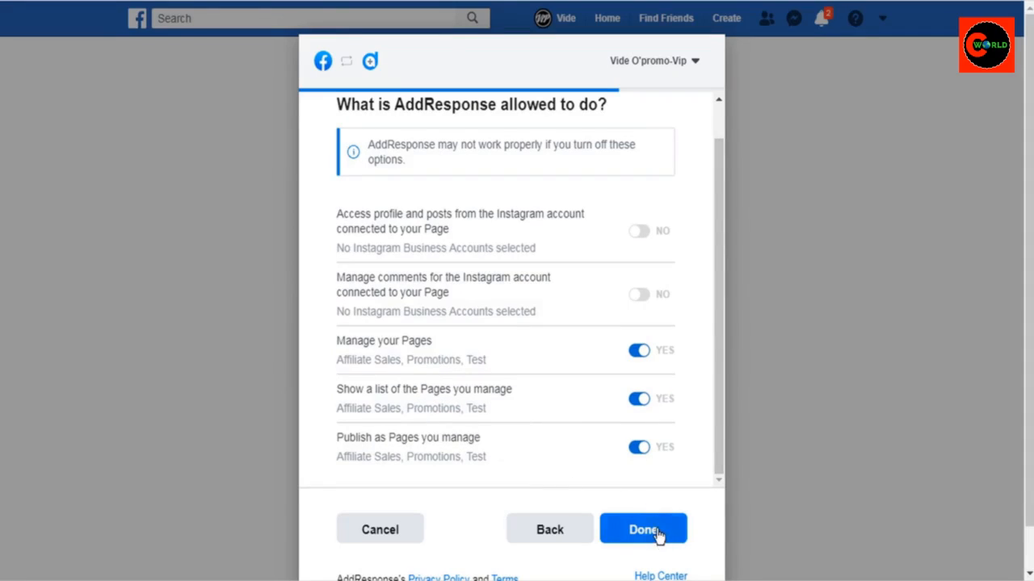
click(643, 529)
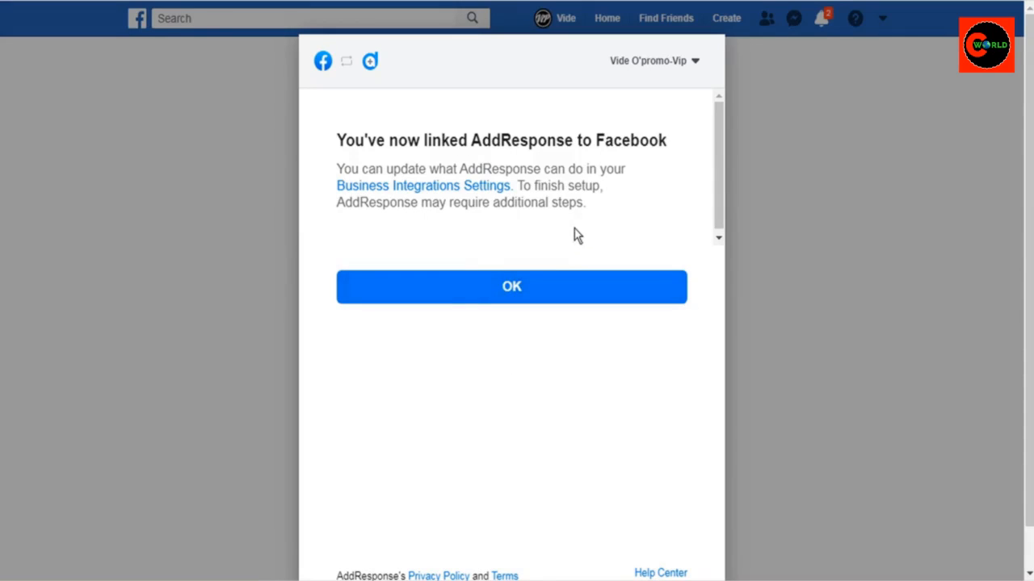
mouse_move(512, 287)
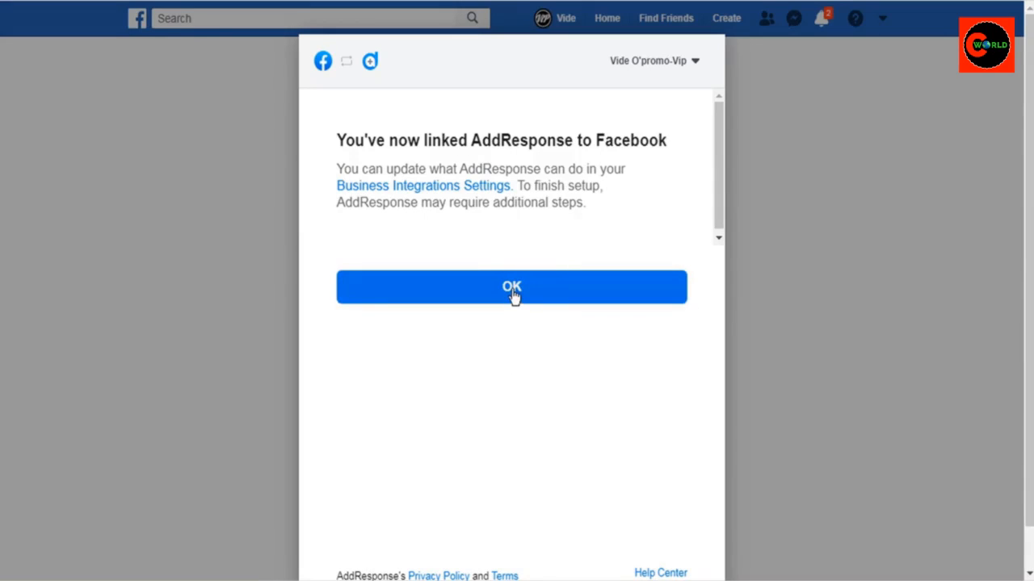
click(511, 287)
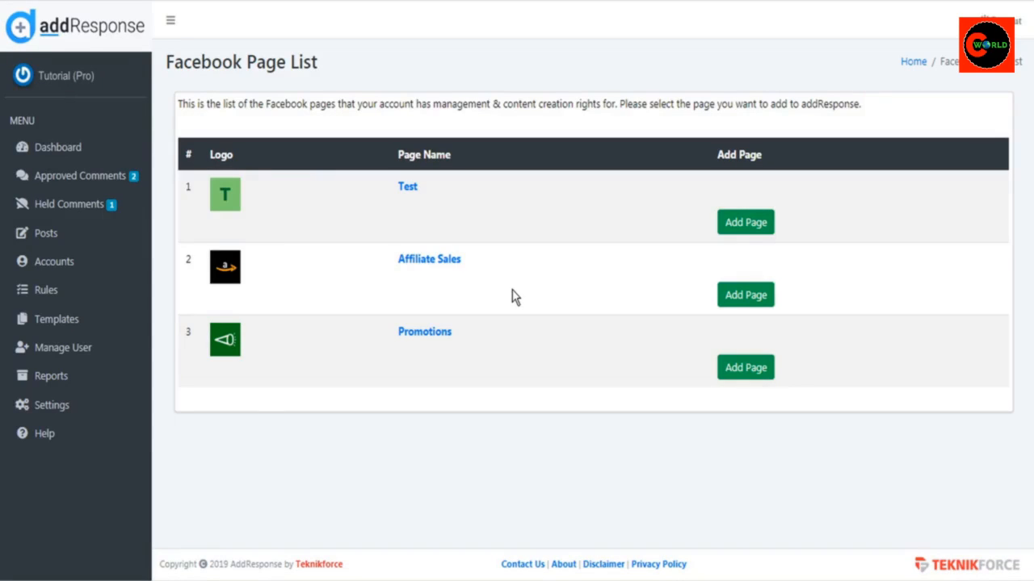
mouse_move(719, 299)
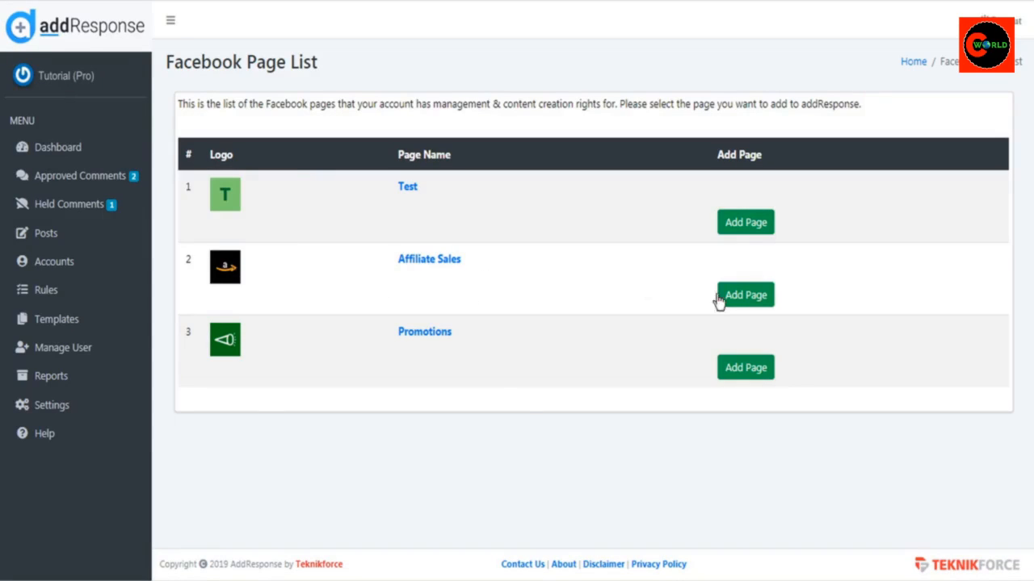
mouse_move(757, 305)
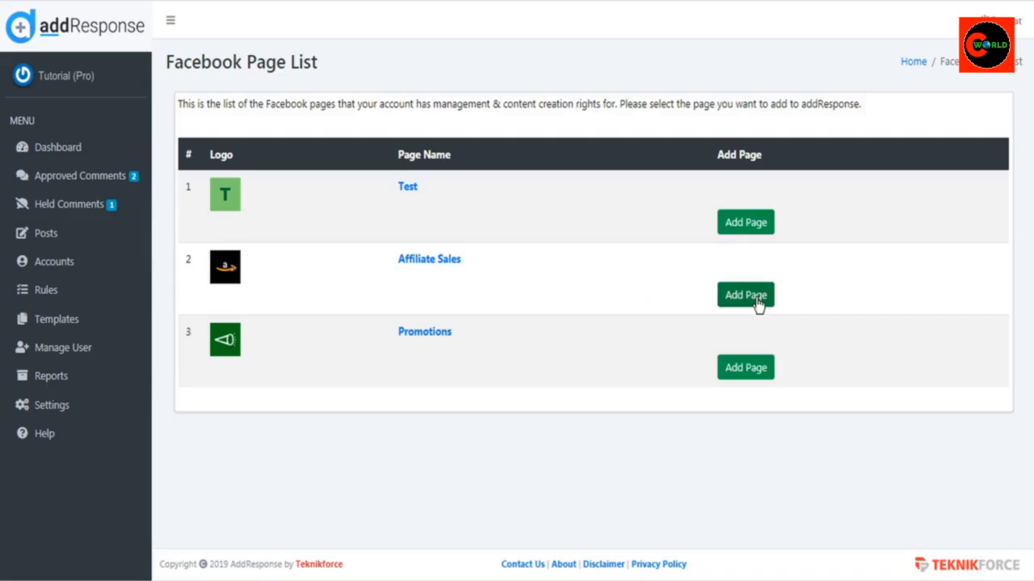
Add the Affiliate Sales page from the Facebook Page List and return to Social Accounts.
click(744, 295)
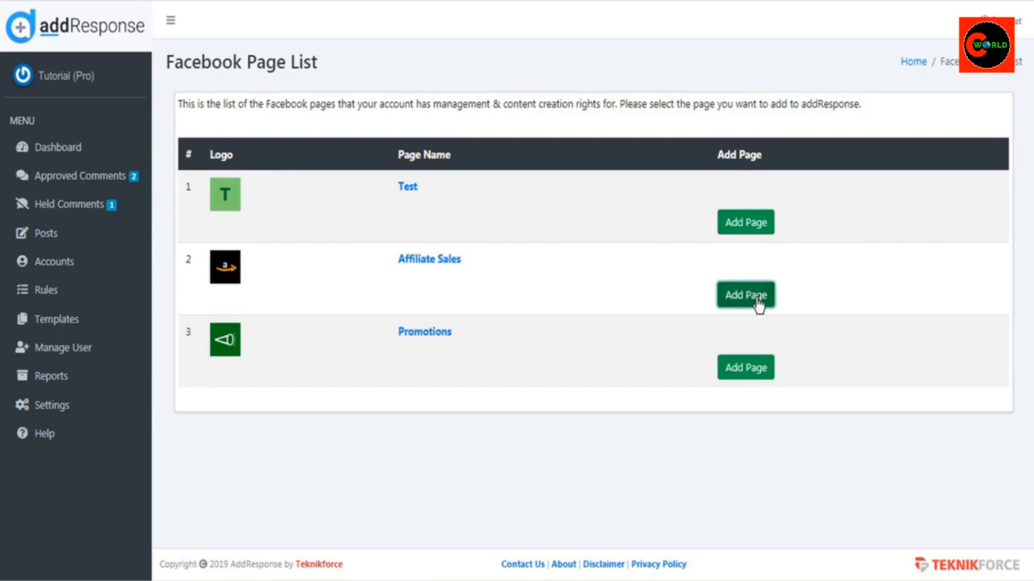
click(54, 260)
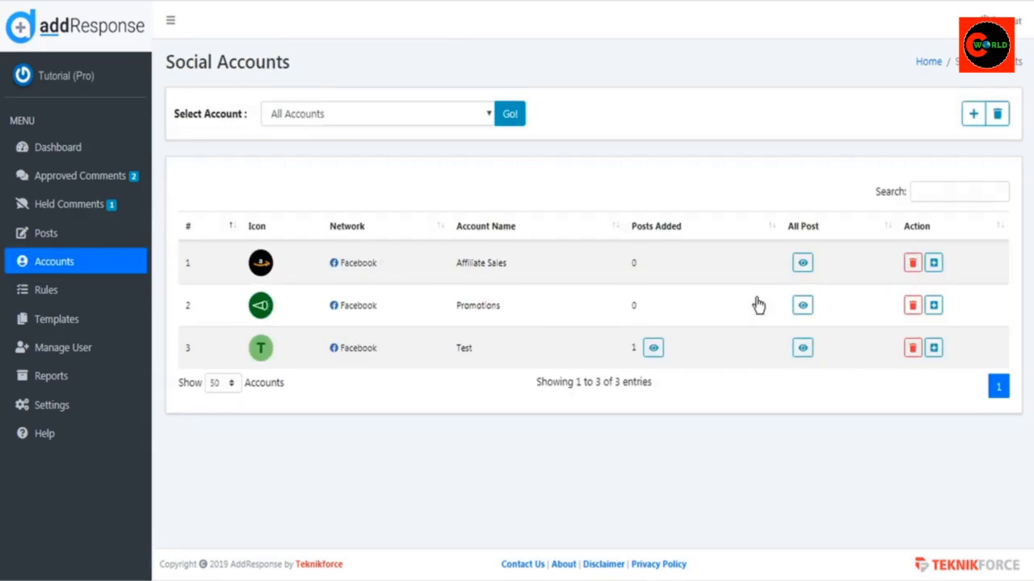
mouse_move(877, 266)
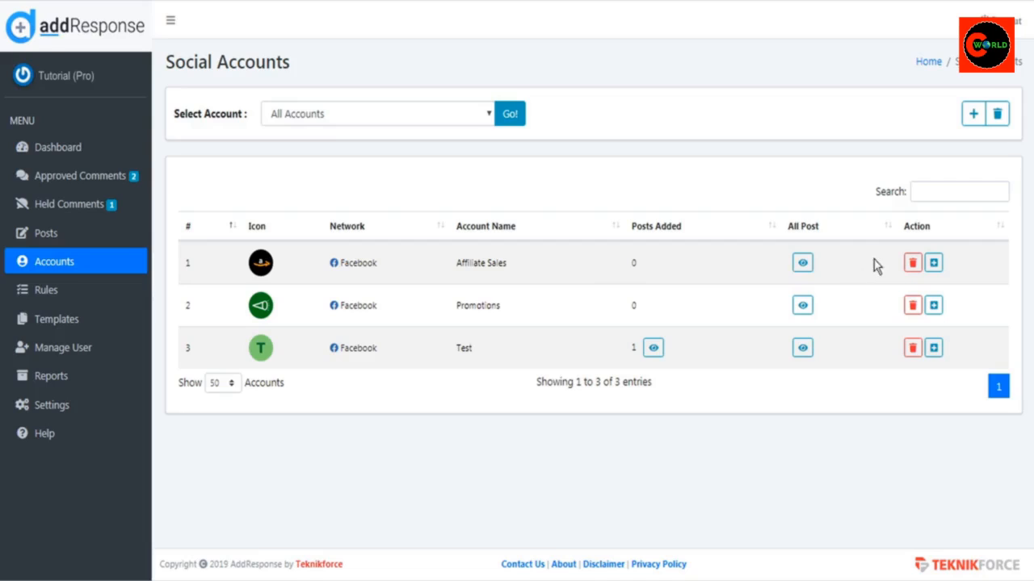
mouse_move(431, 267)
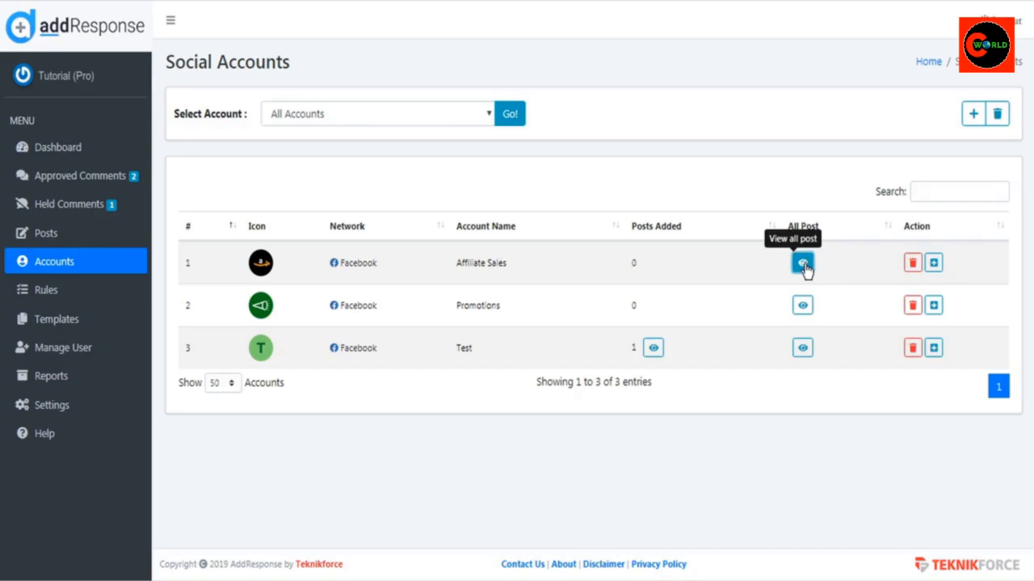
View Affiliate Sales' Facebook posts and add Test Post A to the monitored posts.
click(802, 263)
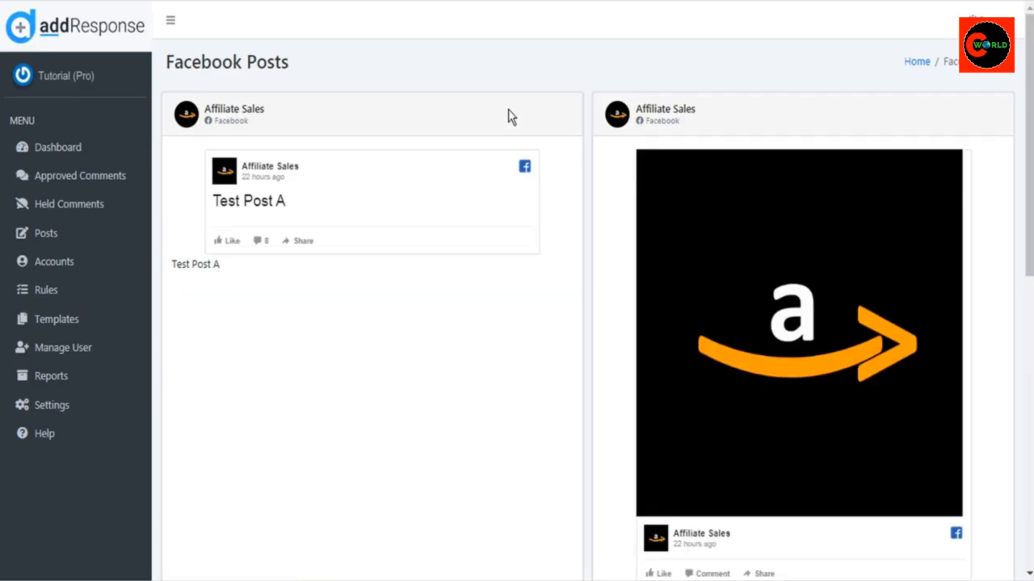
scroll(down, 3)
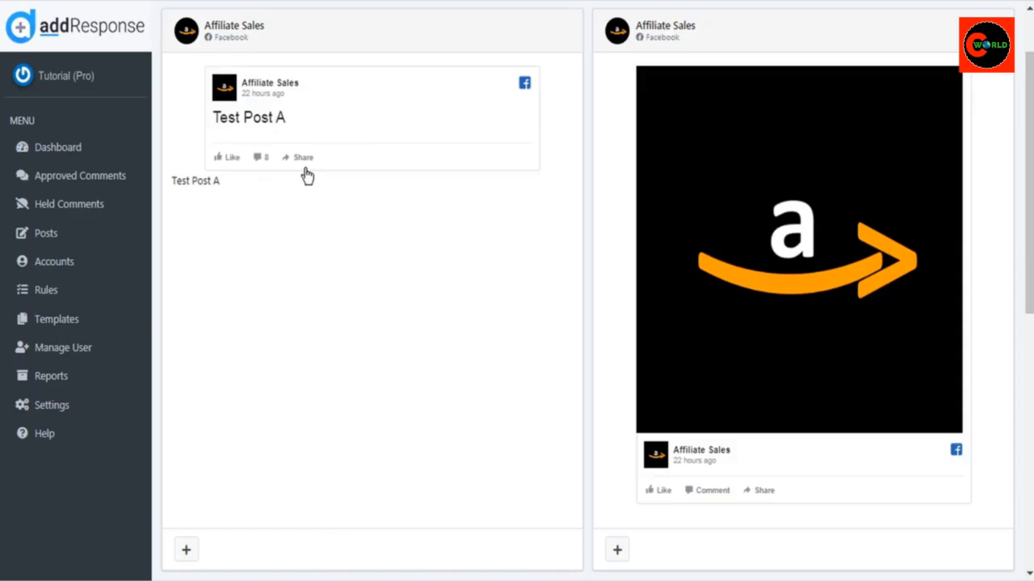
scroll(down, 3)
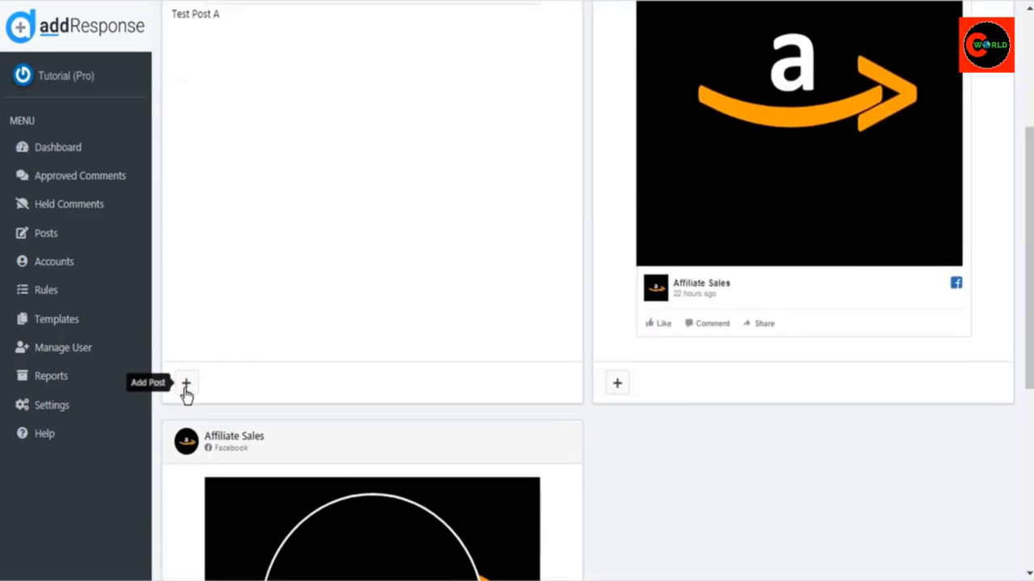
click(186, 383)
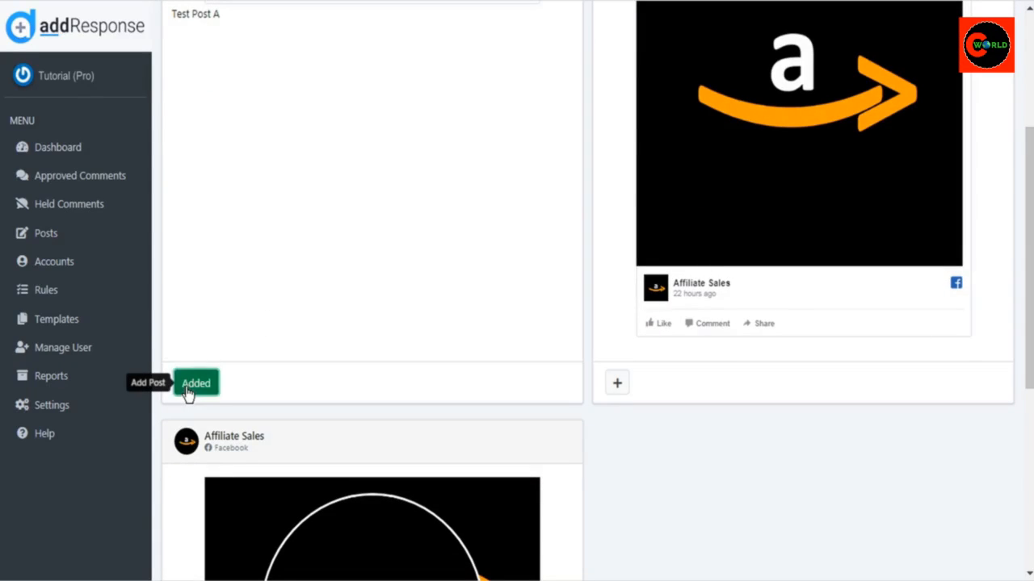
mouse_move(327, 396)
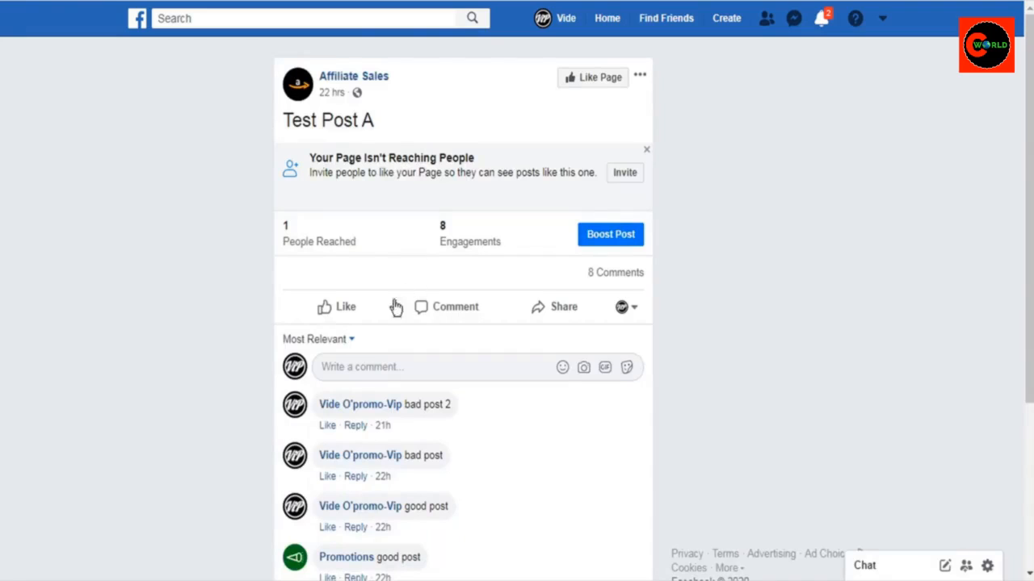
Publish a 'good post' comment and then a 'bad post' comment on Test Post A in Facebook.
text(g)
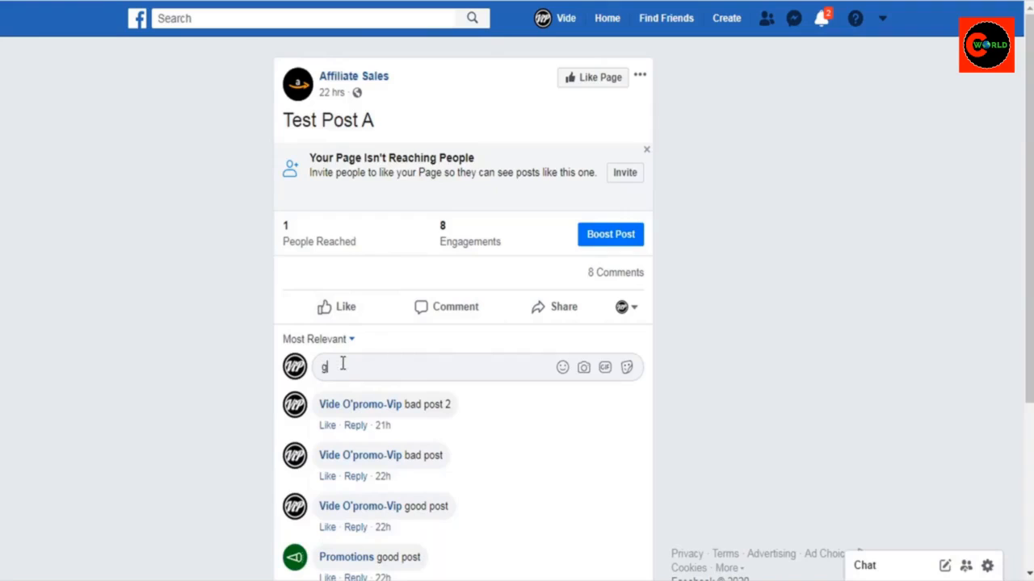
text(ood post)
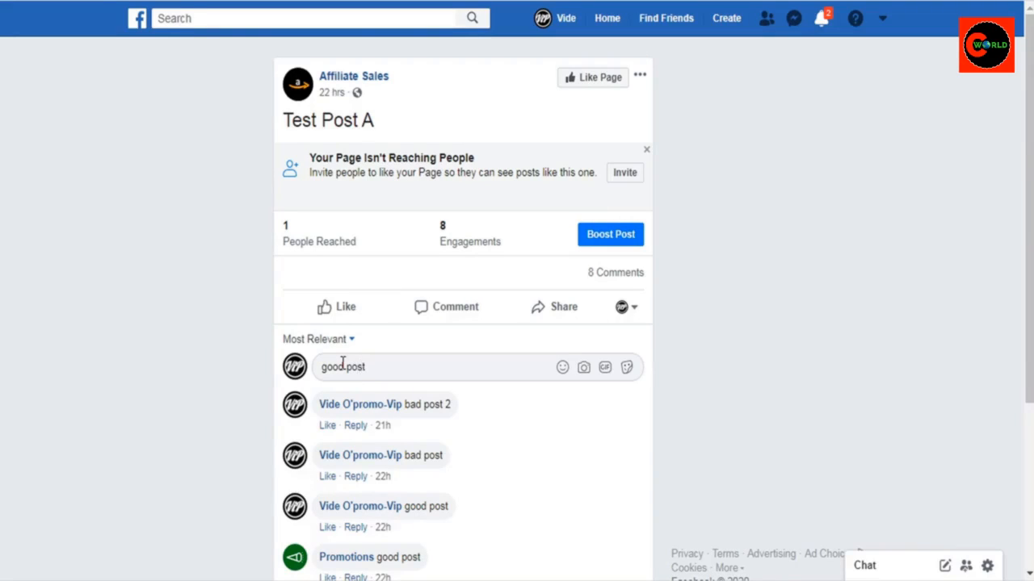
key(Enter)
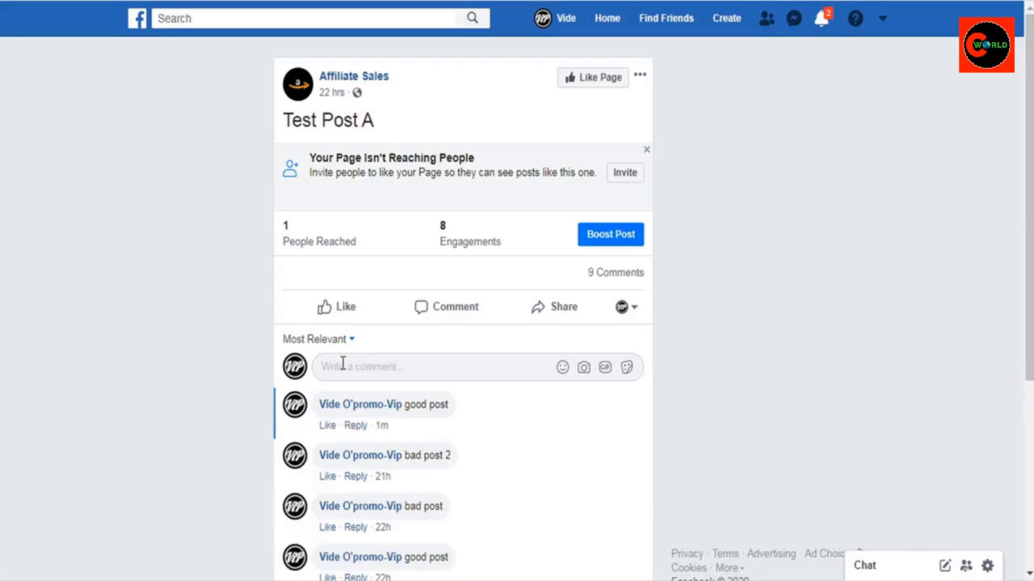
text(bad post)
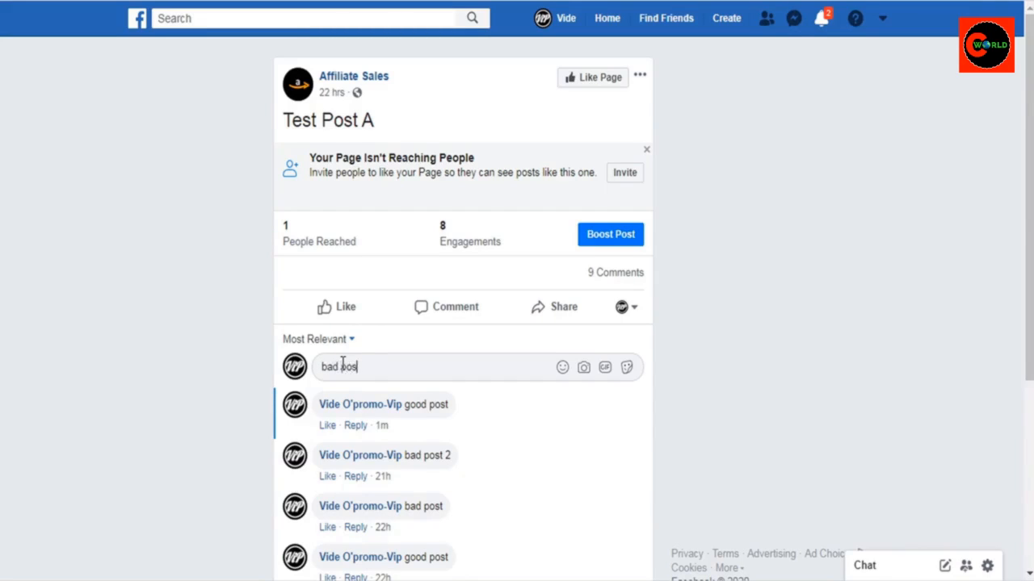
key(Enter)
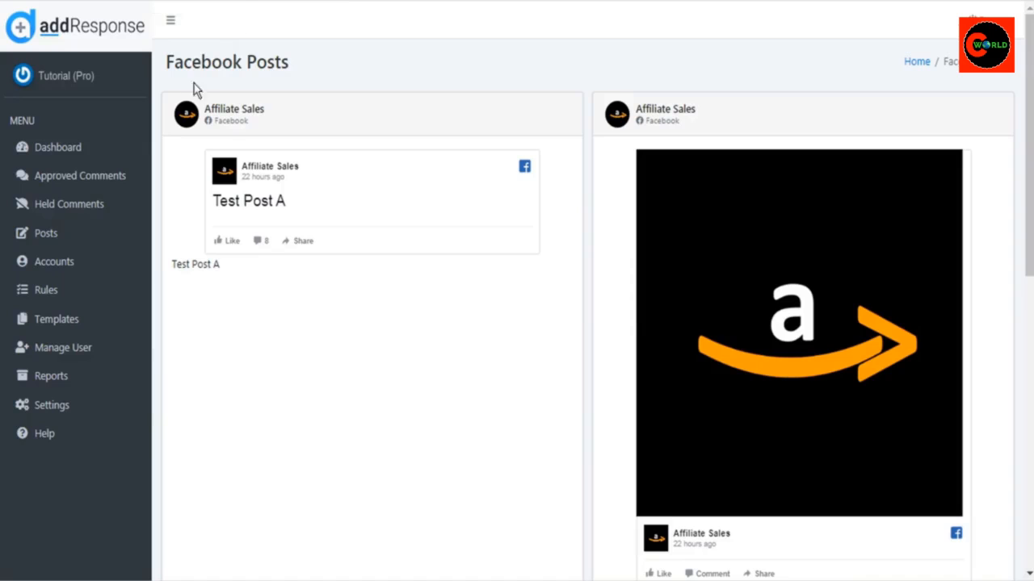
mouse_move(46, 237)
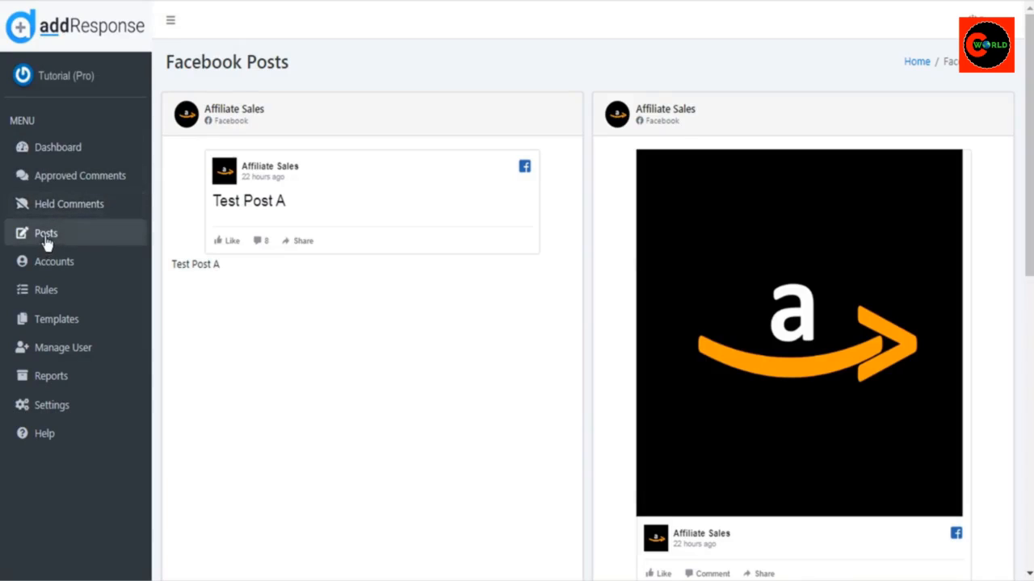
mouse_move(68, 204)
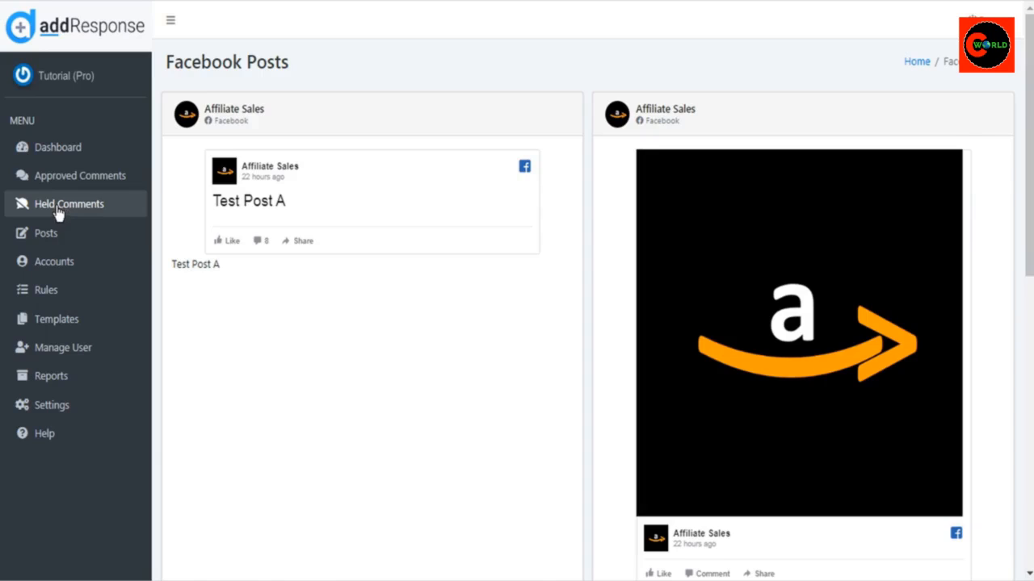
Go to Held Comments, which lists the two held 'bad post' comments.
click(68, 203)
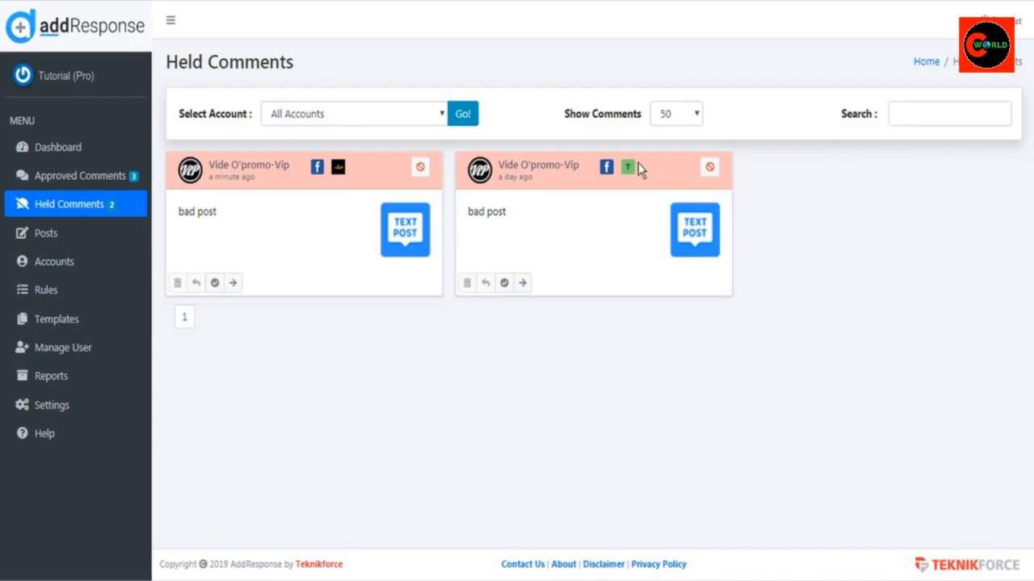
mouse_move(629, 169)
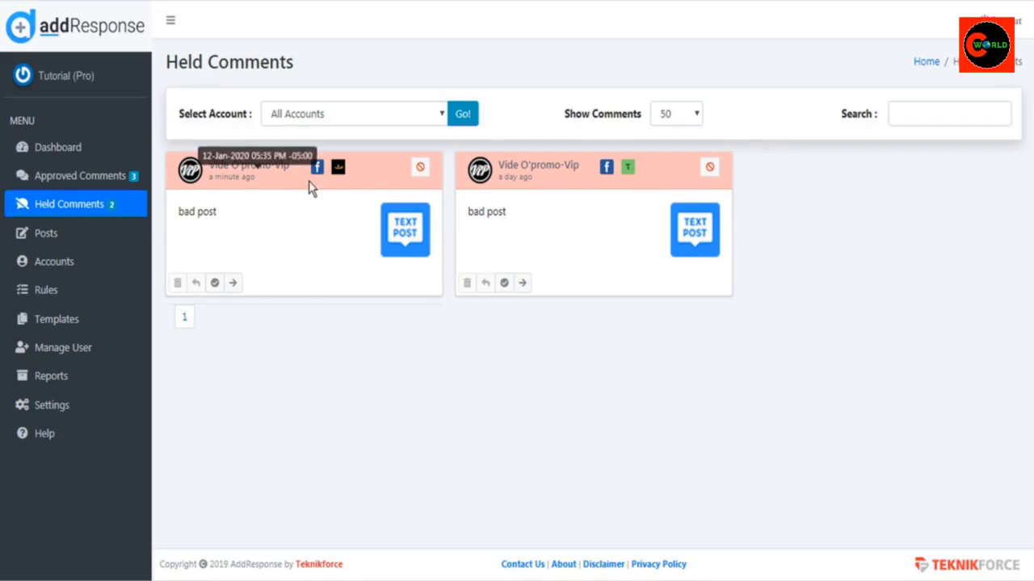
mouse_move(307, 224)
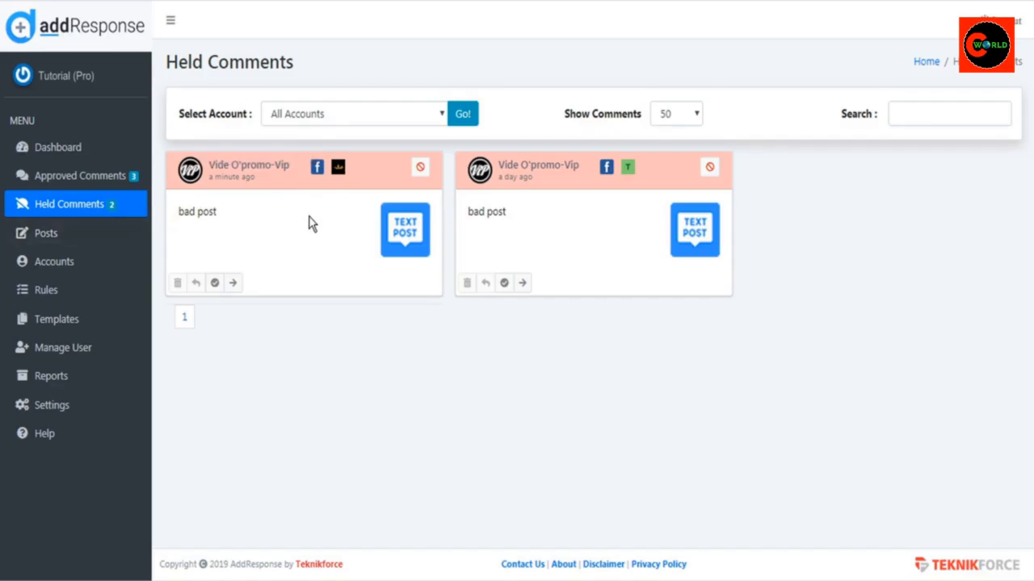
mouse_move(325, 219)
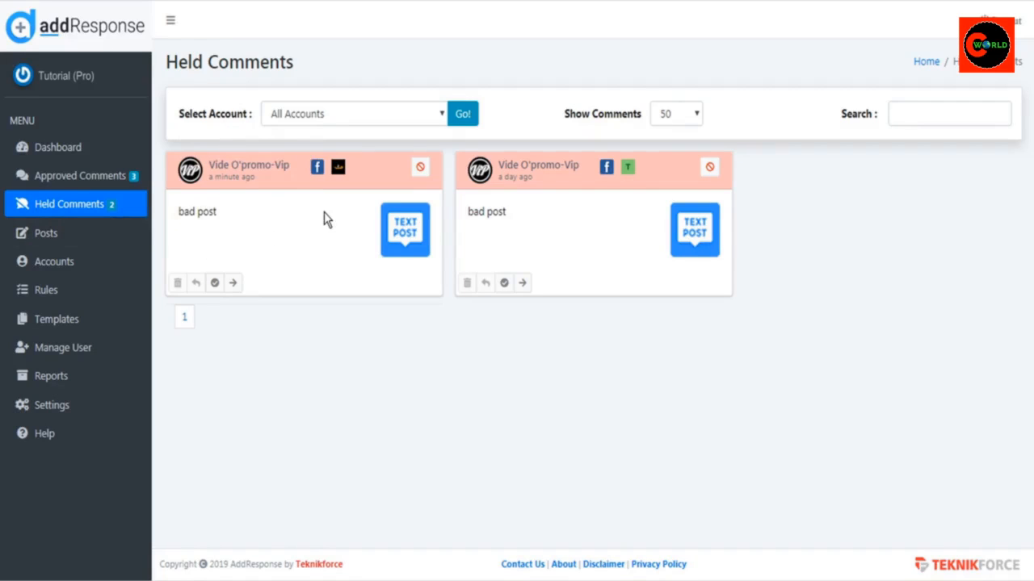
mouse_move(234, 234)
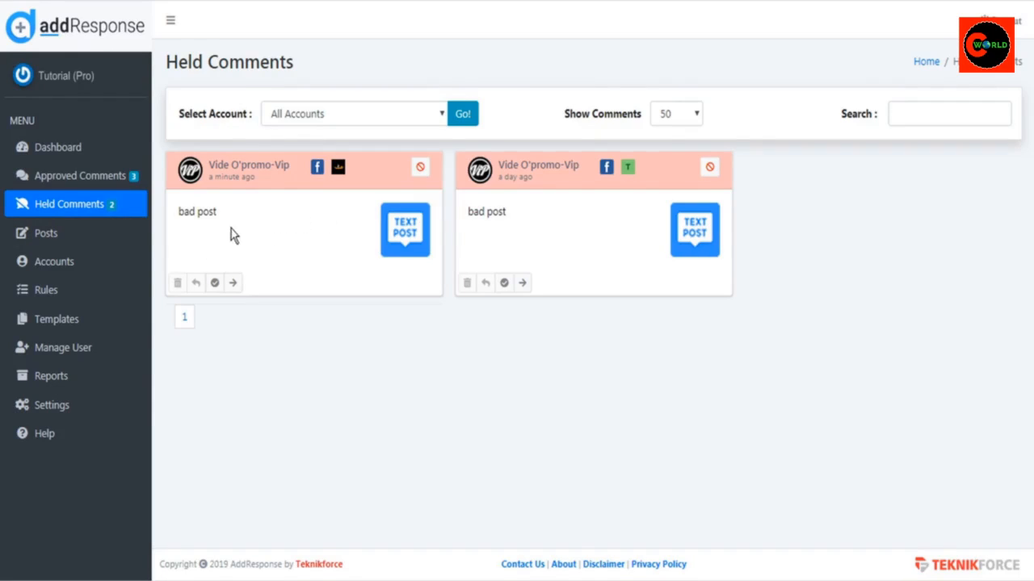
mouse_move(195, 282)
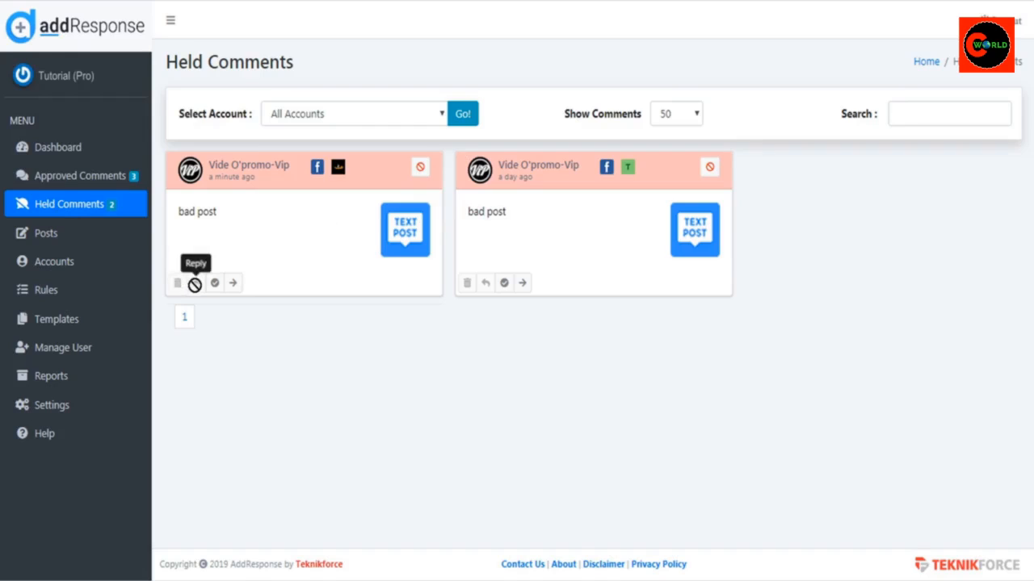
mouse_move(214, 282)
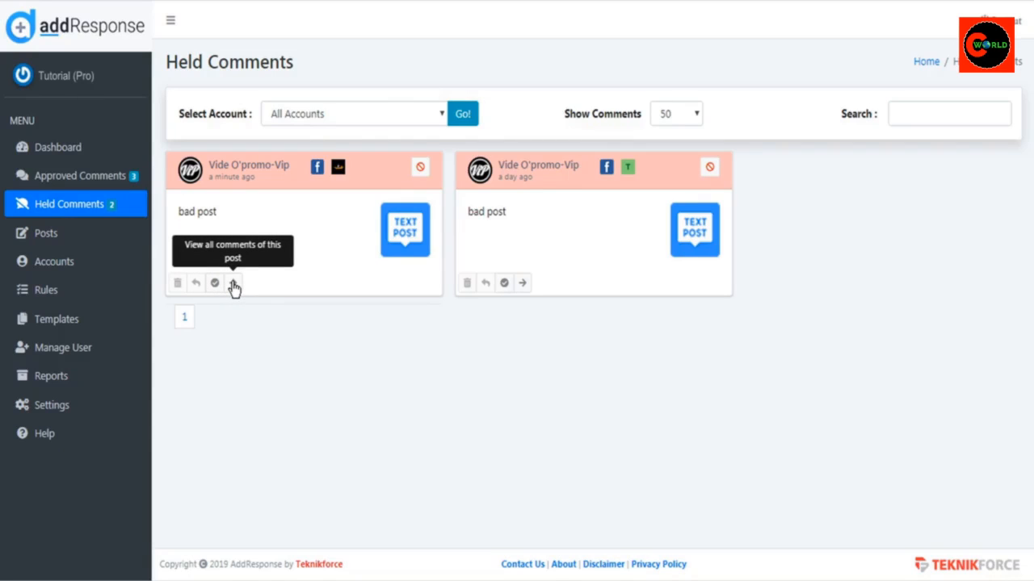
mouse_move(79, 180)
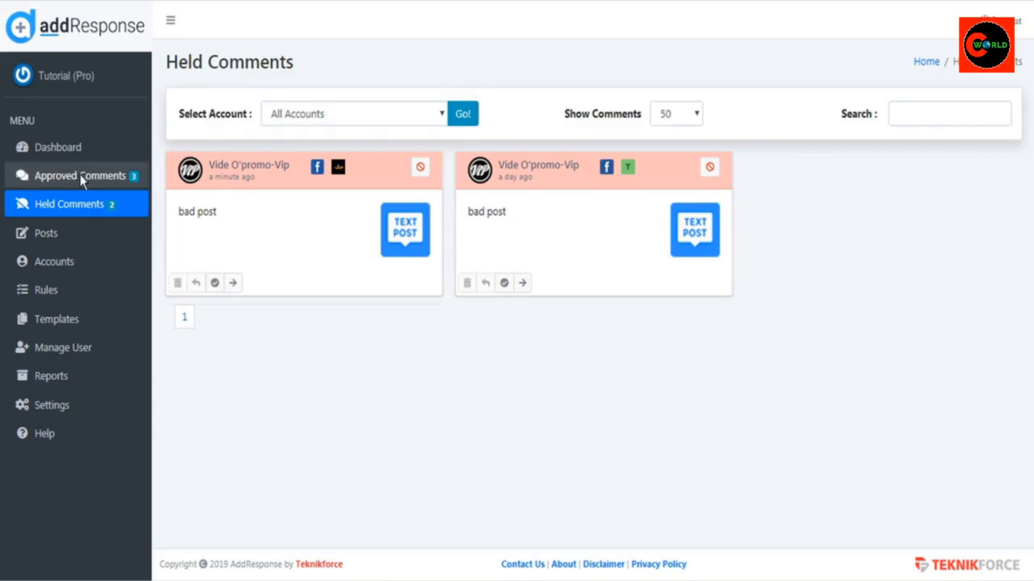
Go to Approved Comments, which lists three 'good post' comments.
click(79, 175)
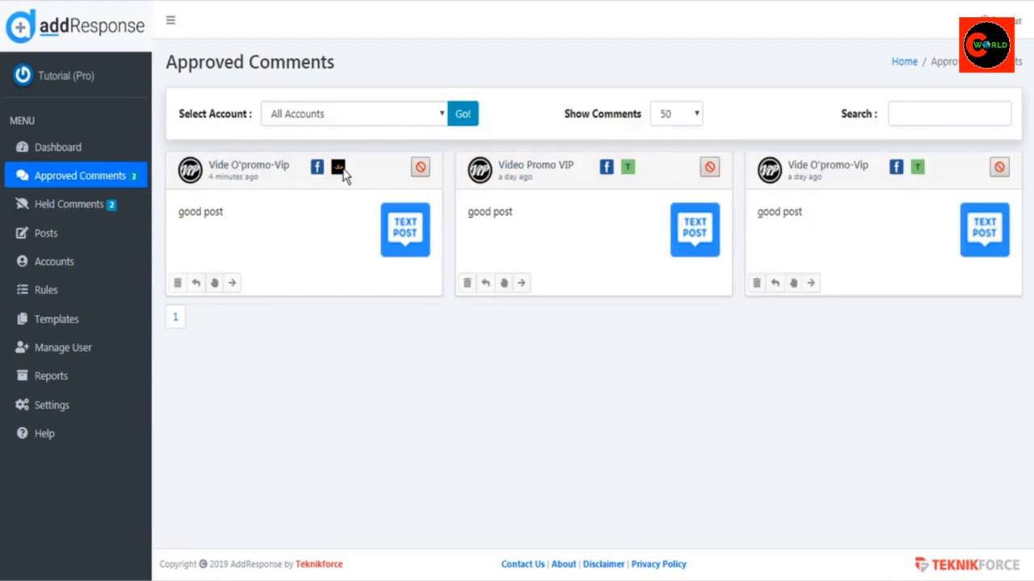
mouse_move(339, 171)
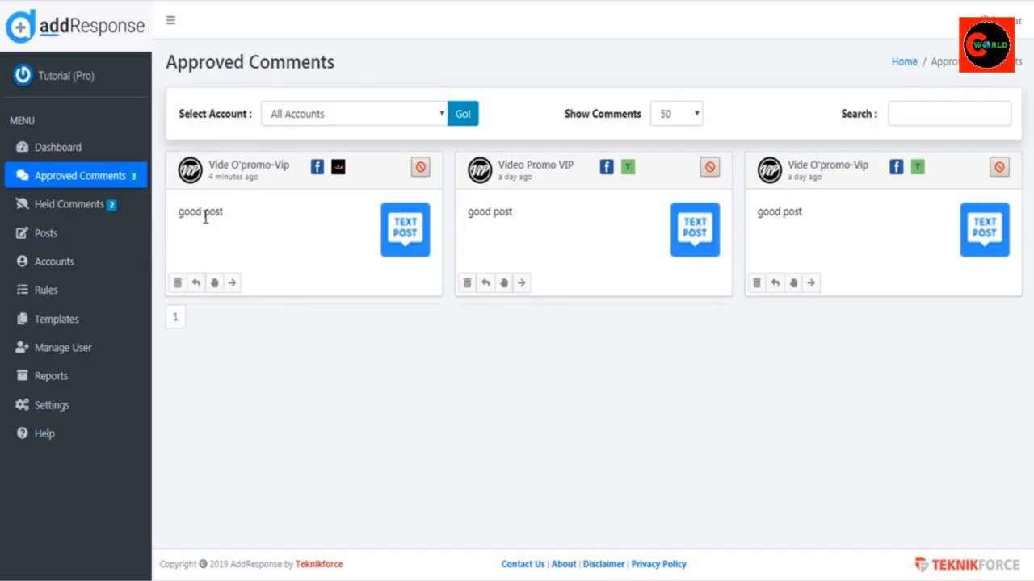
mouse_move(184, 254)
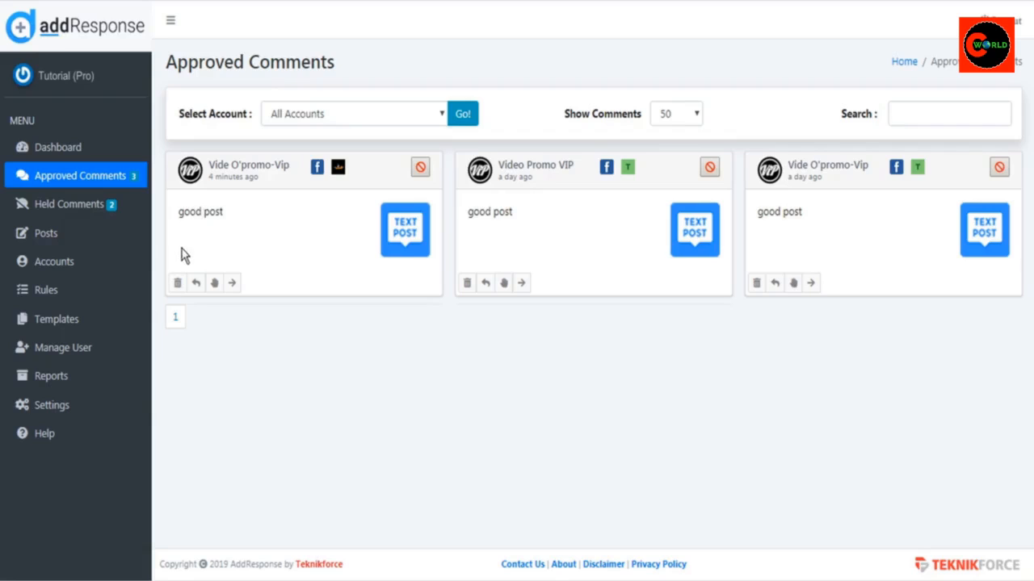
mouse_move(176, 283)
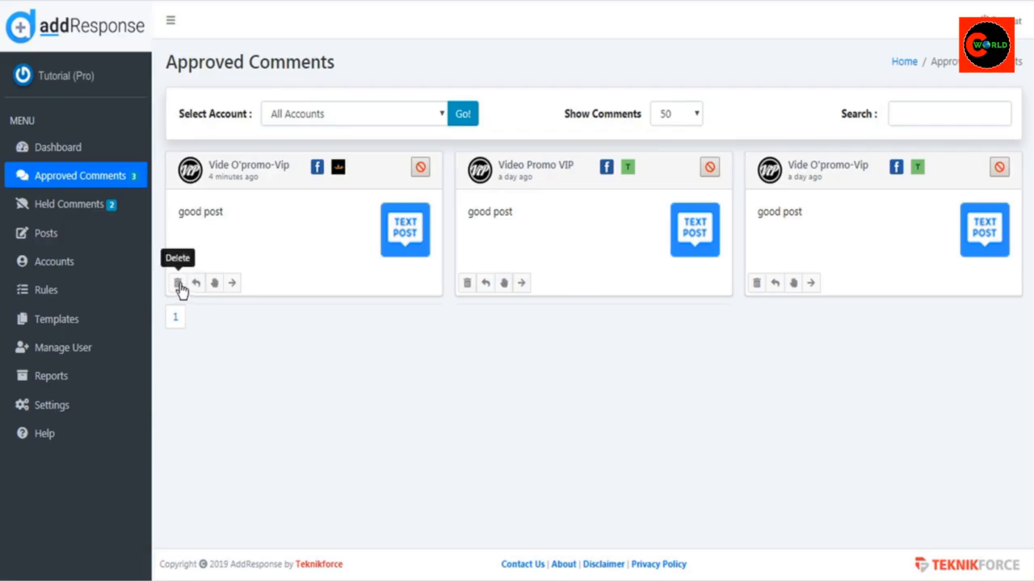
mouse_move(213, 283)
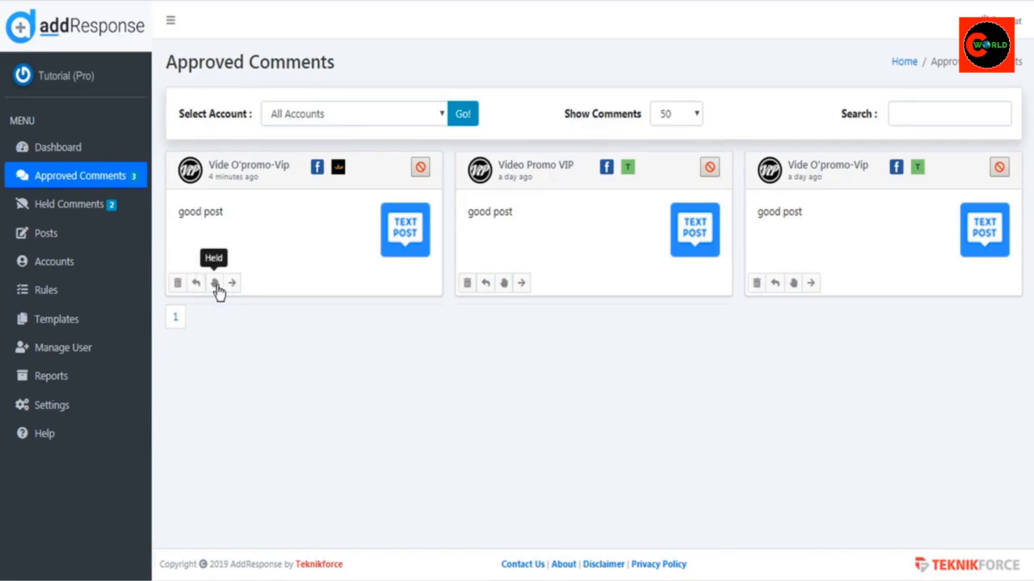
mouse_move(233, 282)
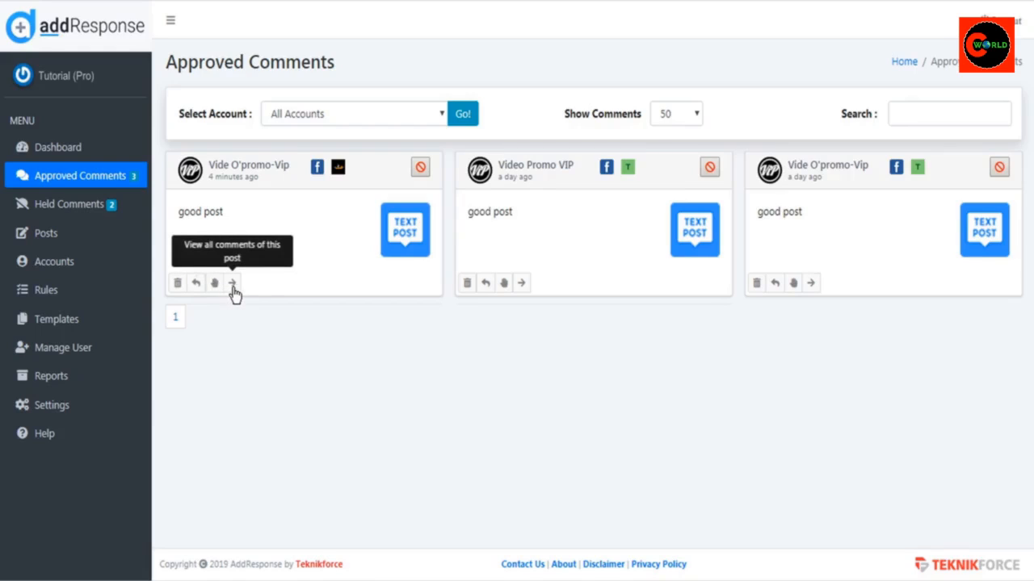
mouse_move(196, 285)
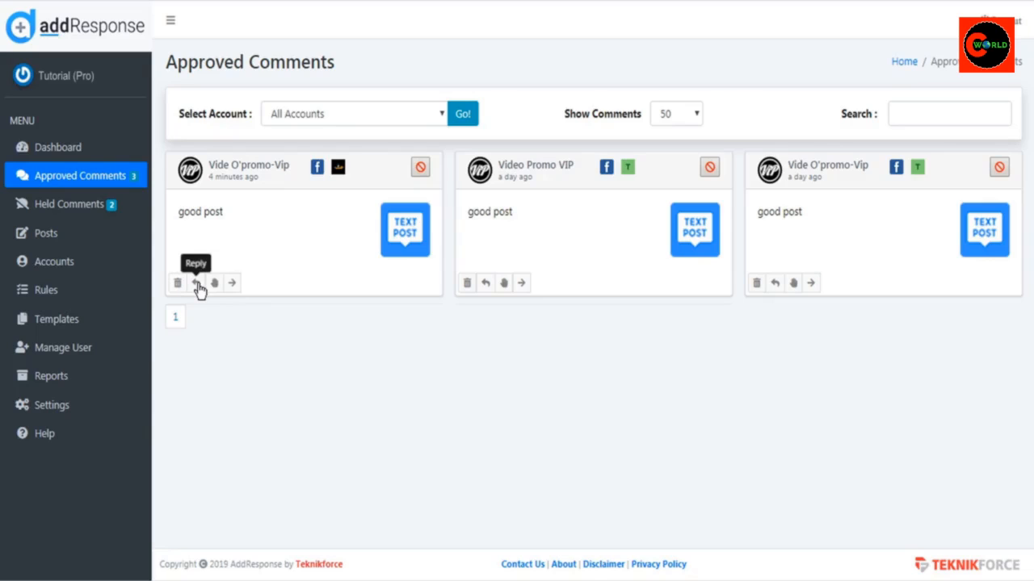
Start a reply to the newest approved 'good post' comment.
click(196, 283)
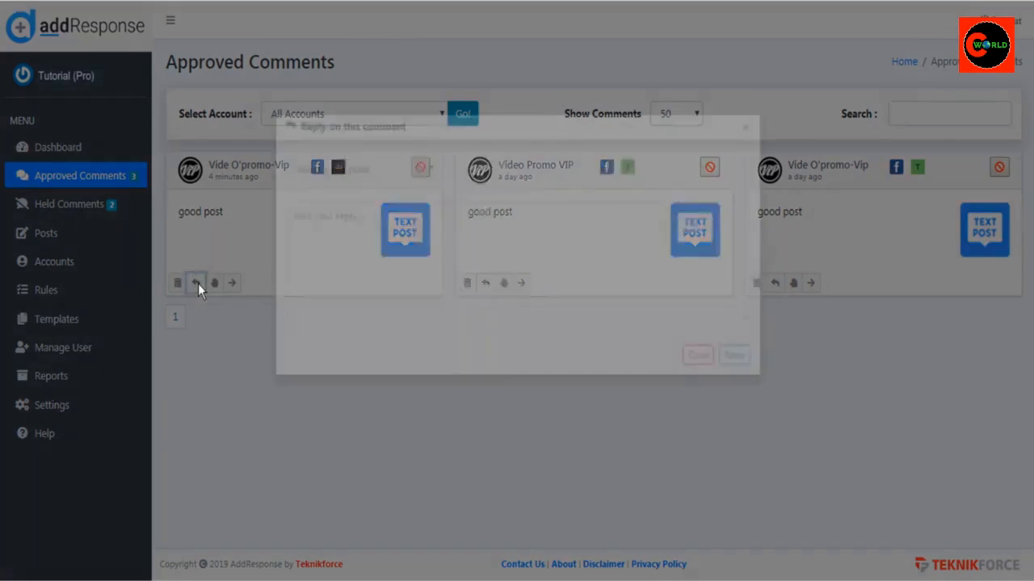
click(195, 282)
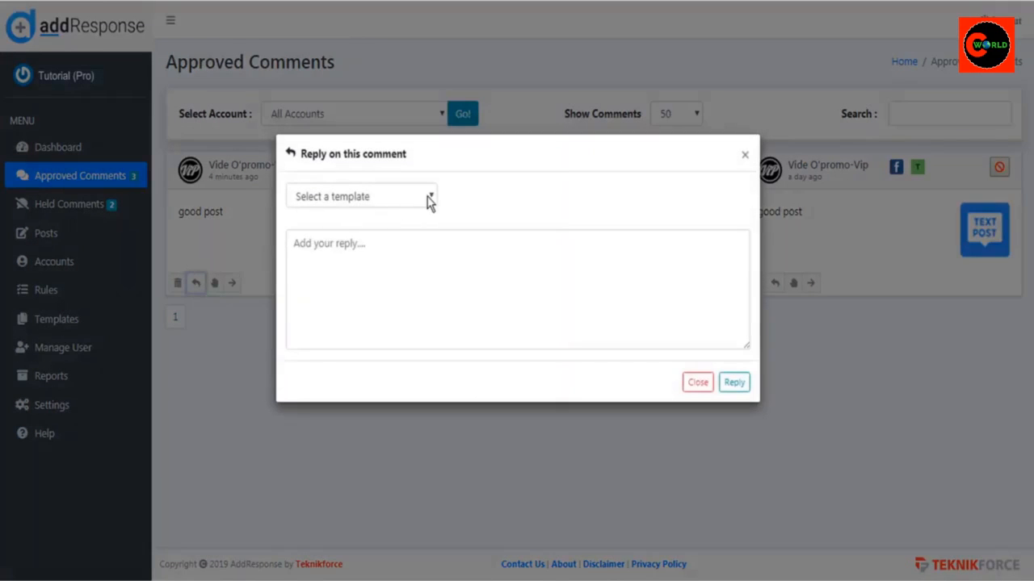
click(361, 196)
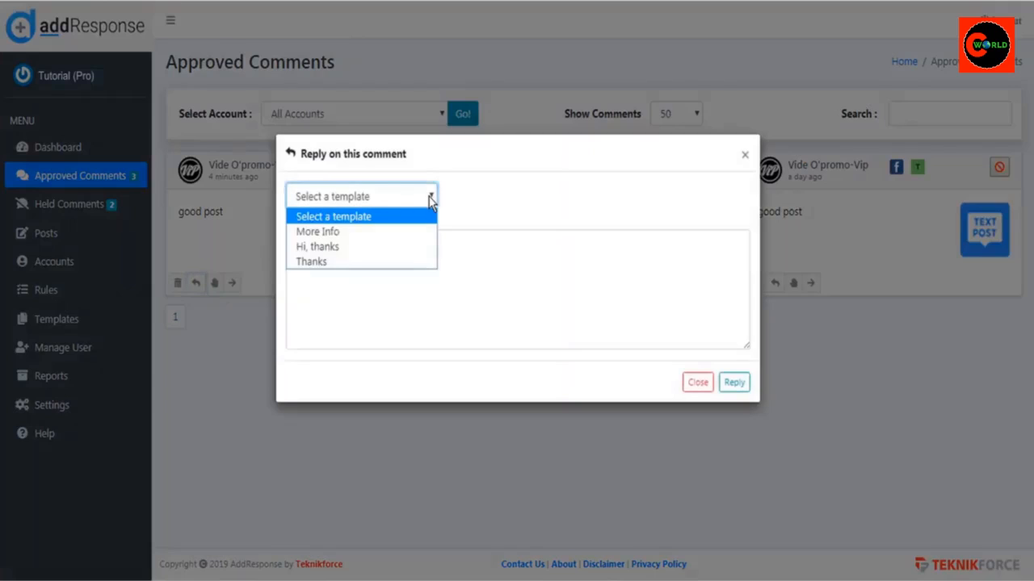
click(318, 232)
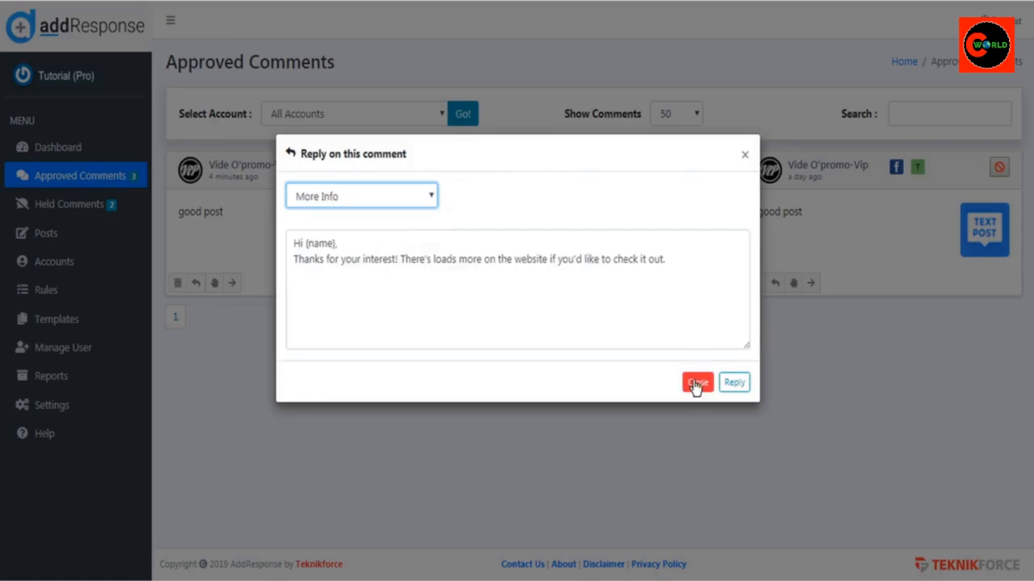
click(697, 382)
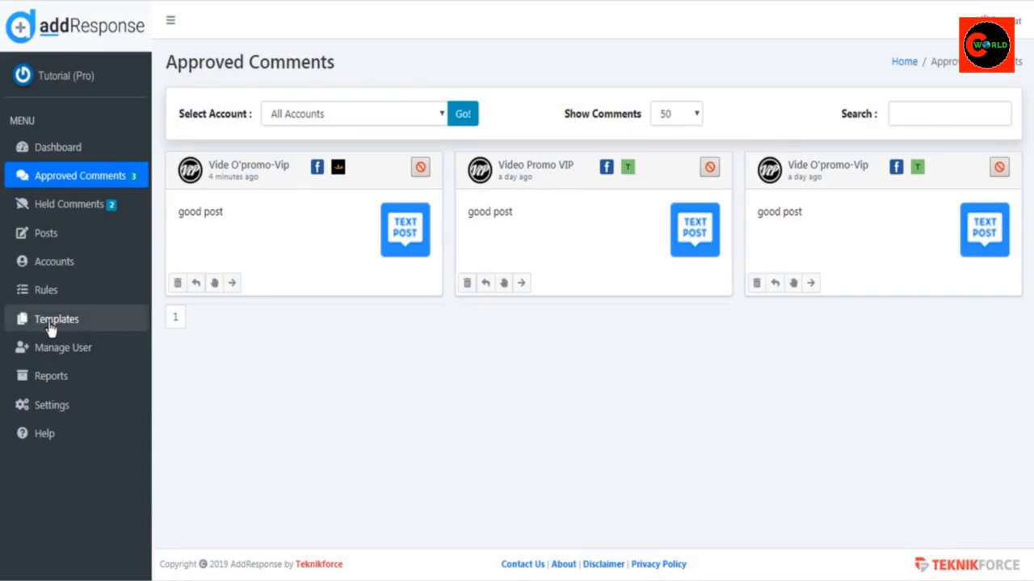
Go to Templates, view the personalization shortcodes list, and dismiss it.
click(57, 318)
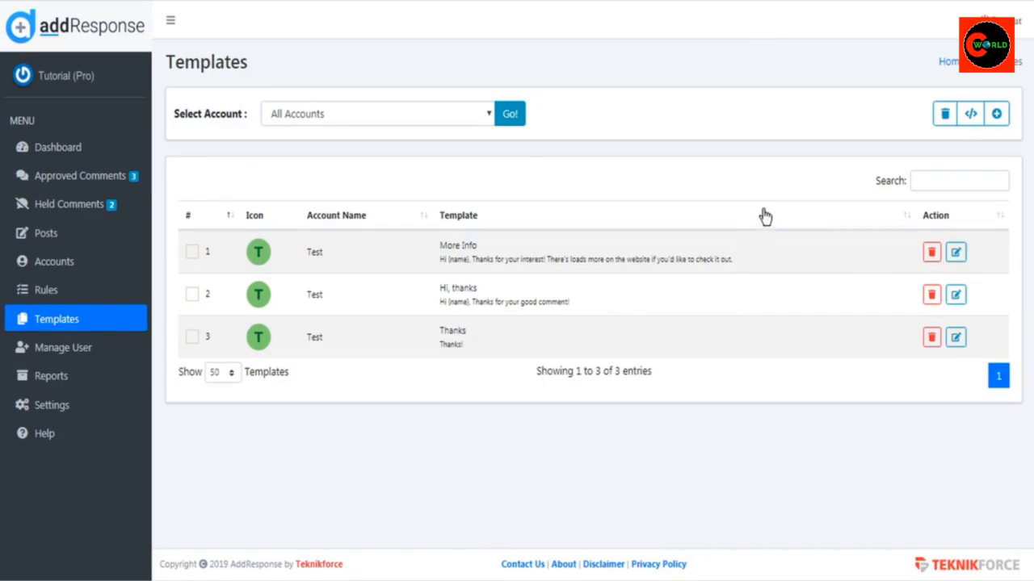
mouse_move(969, 113)
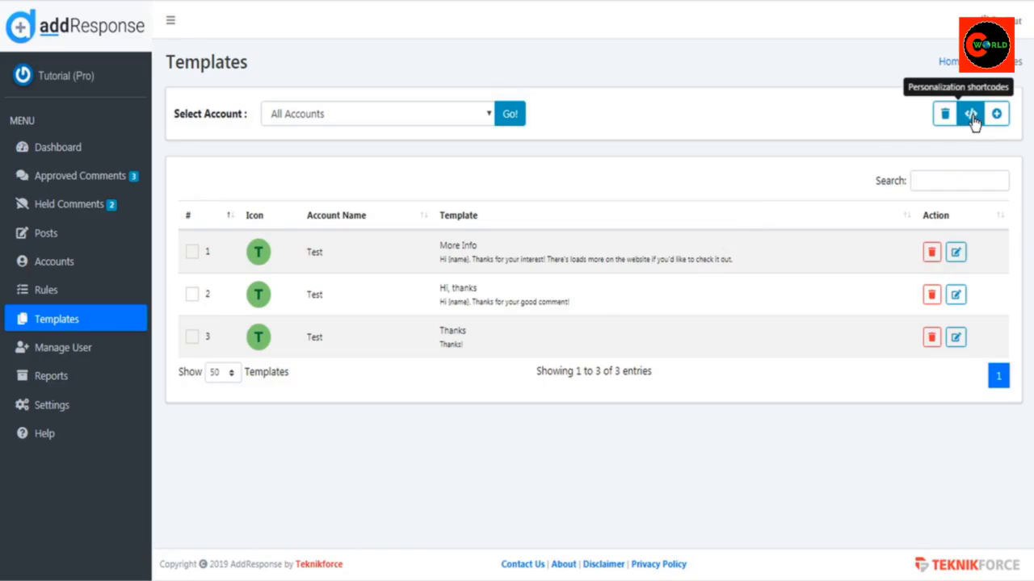
click(970, 113)
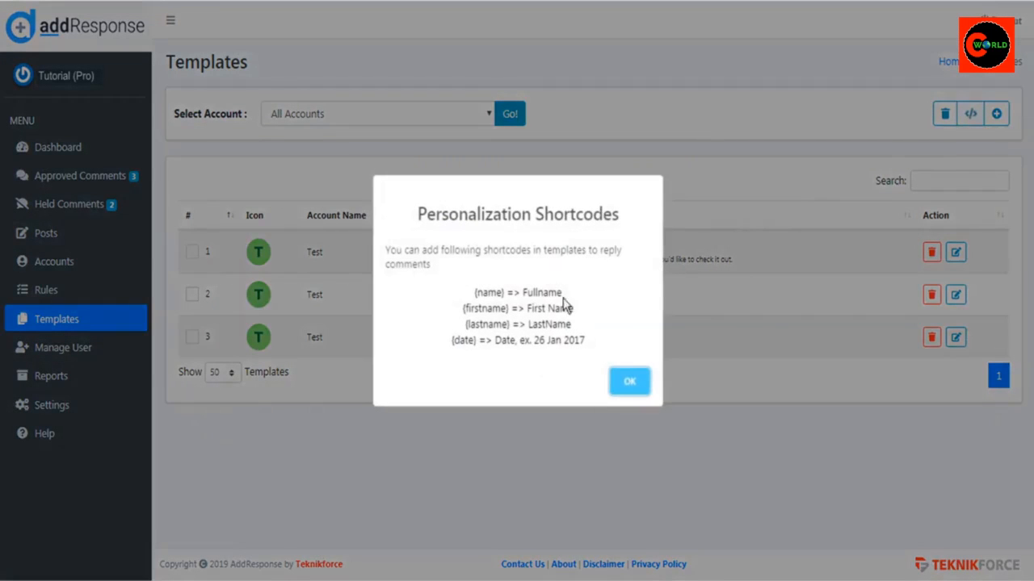
mouse_move(506, 296)
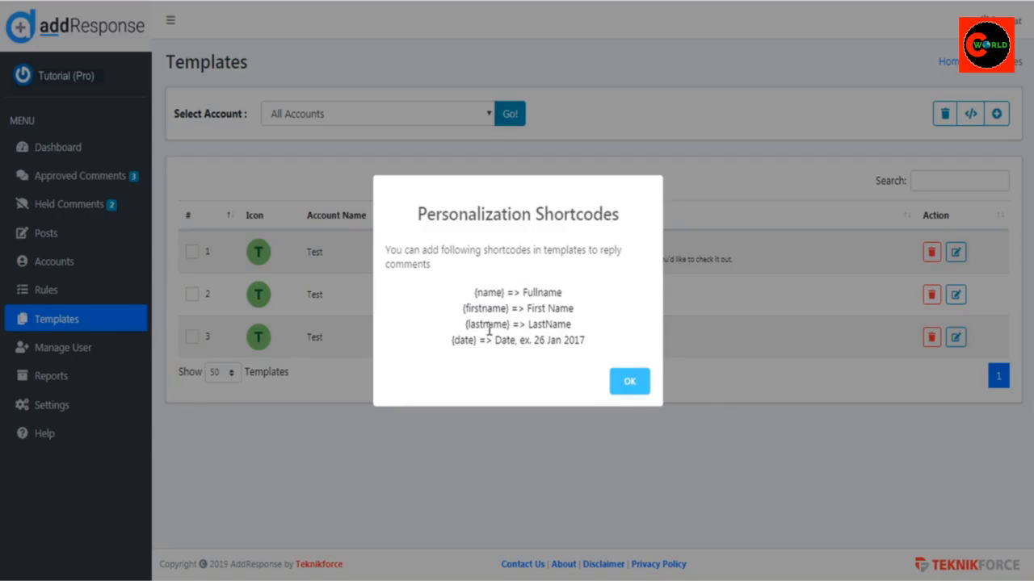
mouse_move(592, 340)
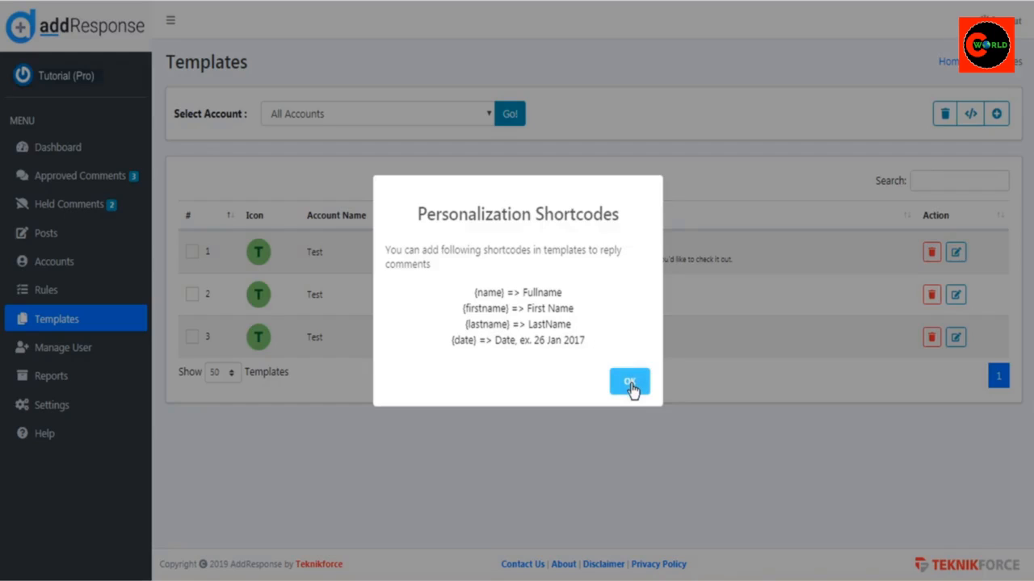
click(629, 382)
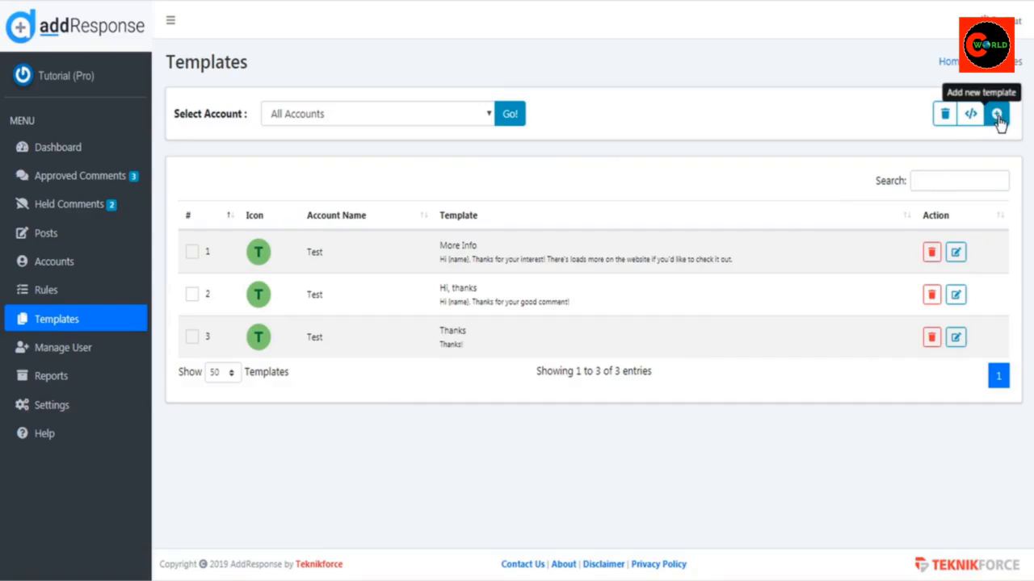
Create a 'Cool' template for Affiliate Sales with text 'Hey {firstname}, thanks for the cool comment!'.
click(996, 113)
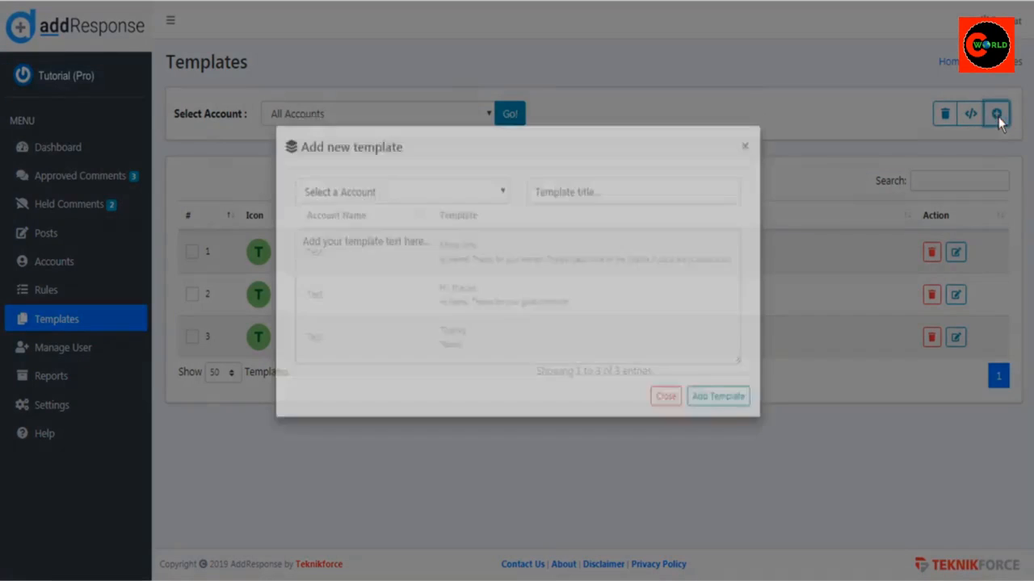
click(400, 210)
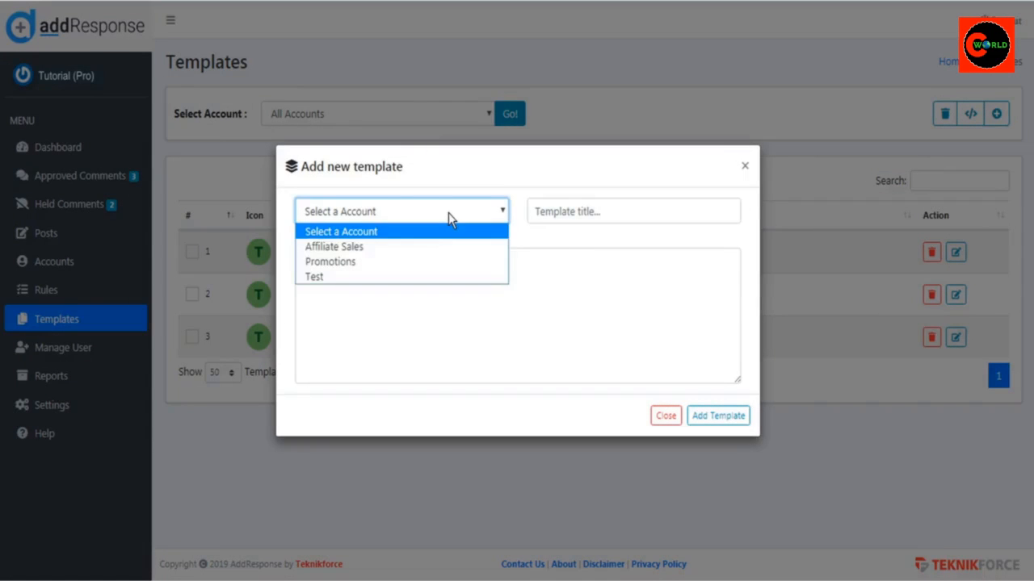
click(333, 246)
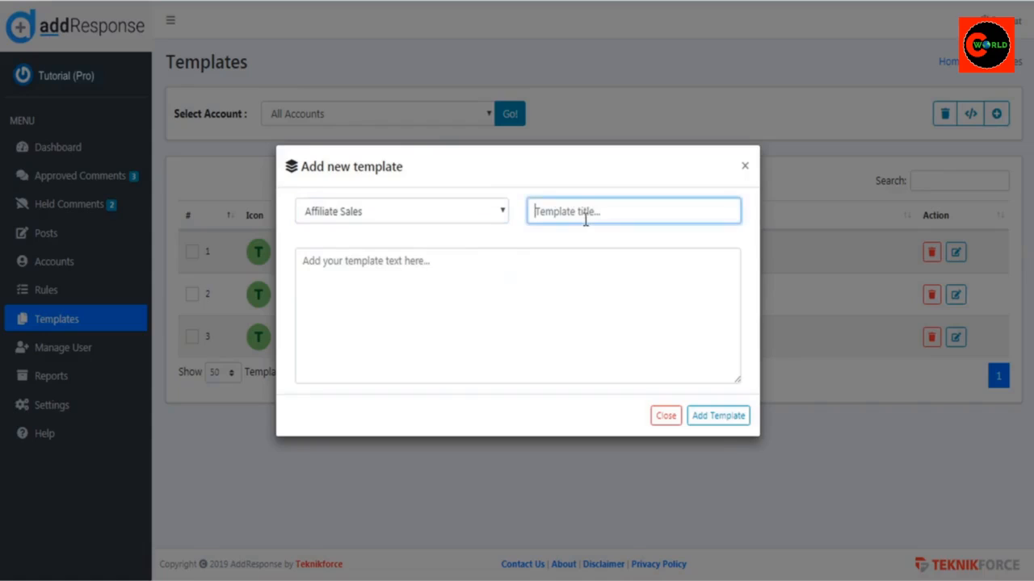
text(Cool)
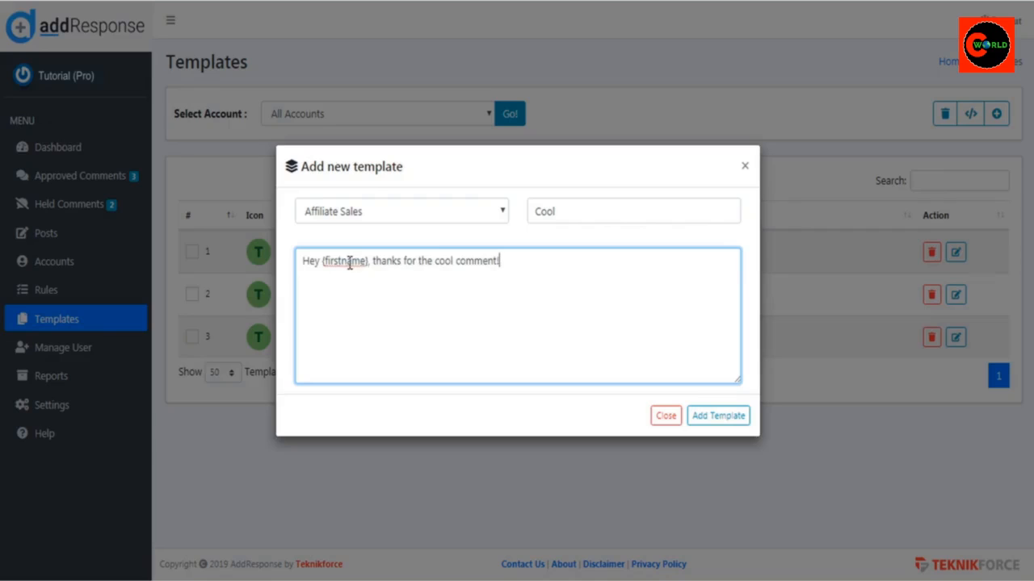
mouse_move(718, 415)
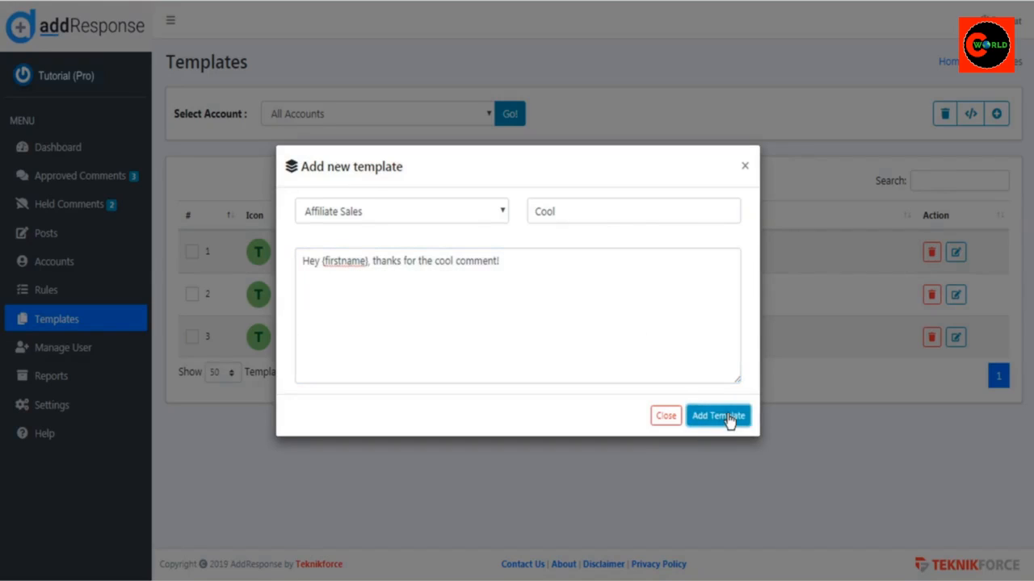
click(717, 415)
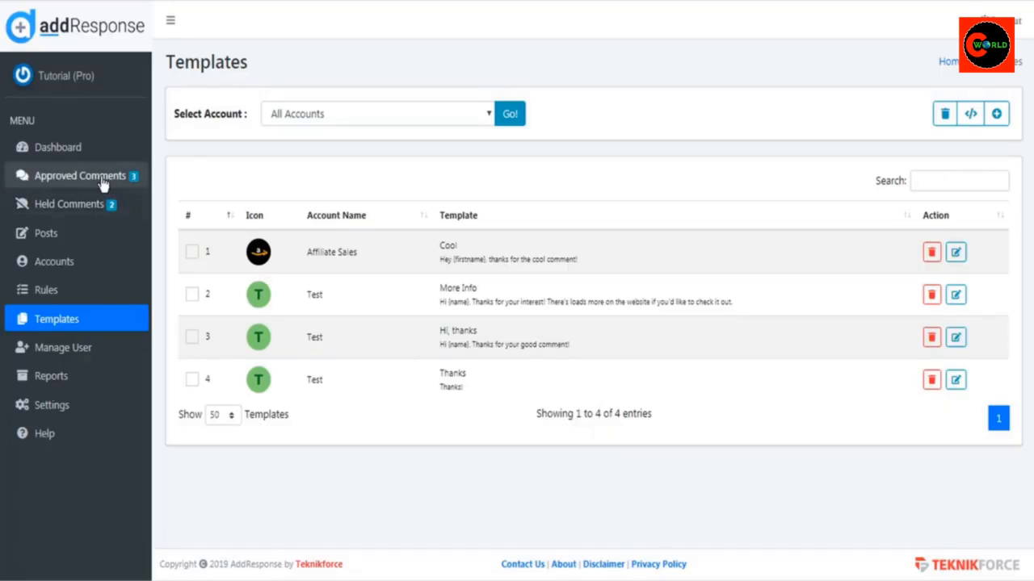
Send a reply using the Cool template on the first approved comment.
click(79, 176)
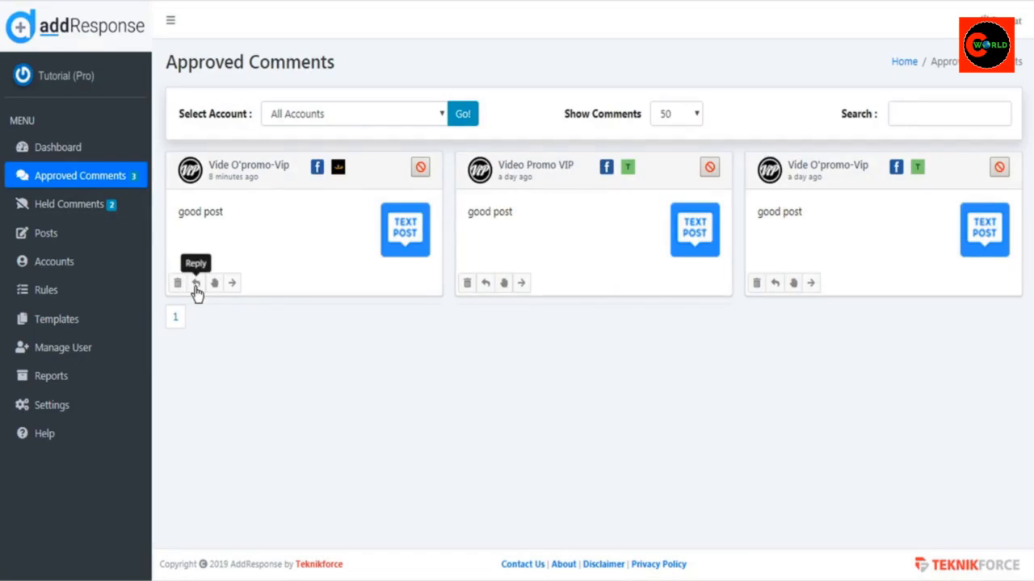
click(195, 282)
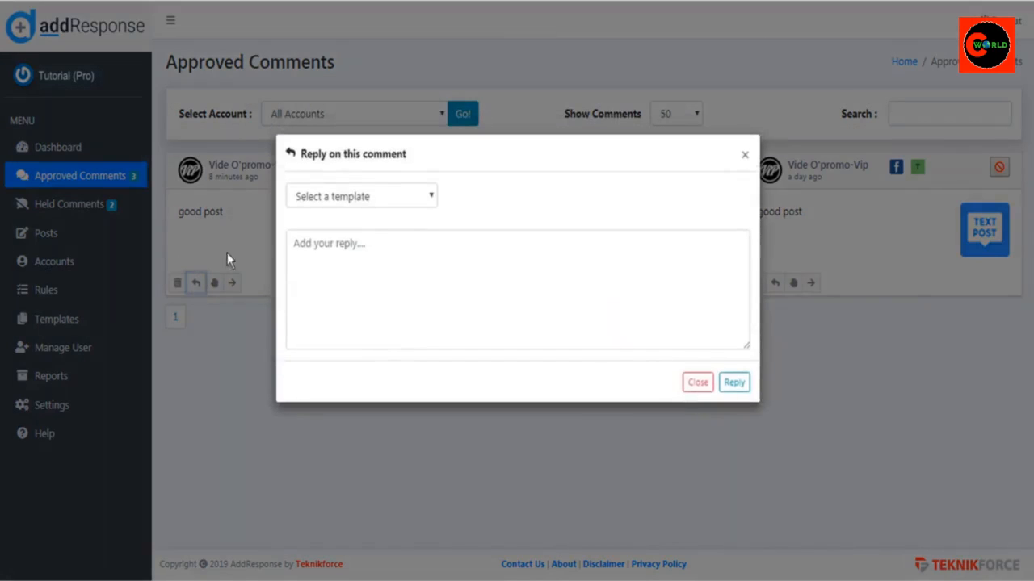
click(360, 196)
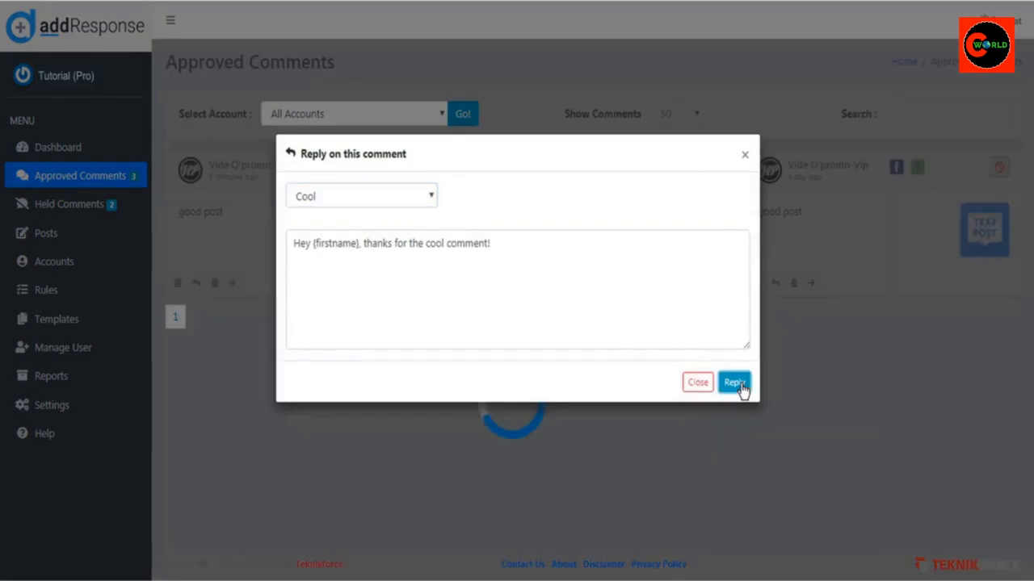
click(733, 382)
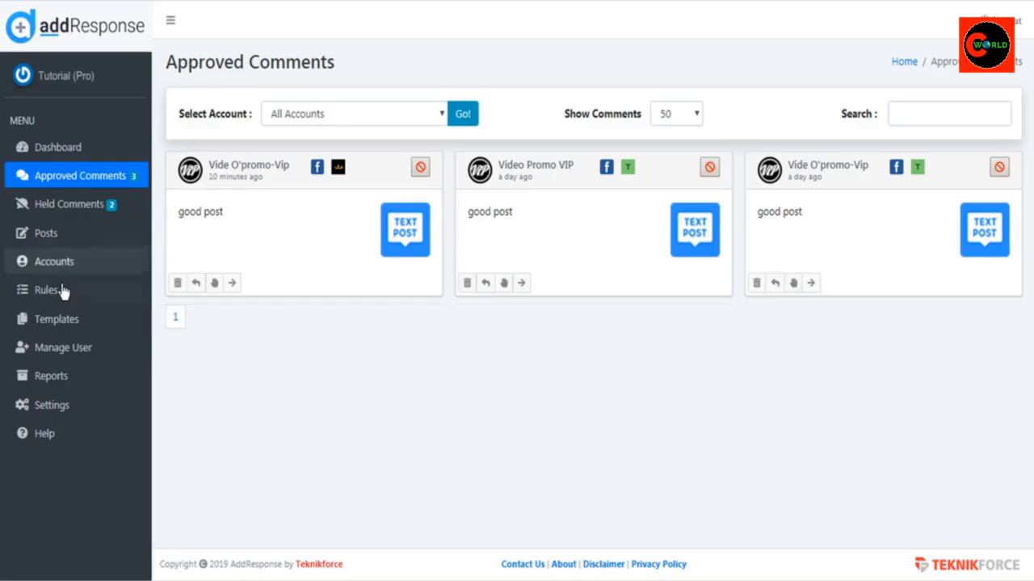
mouse_move(46, 295)
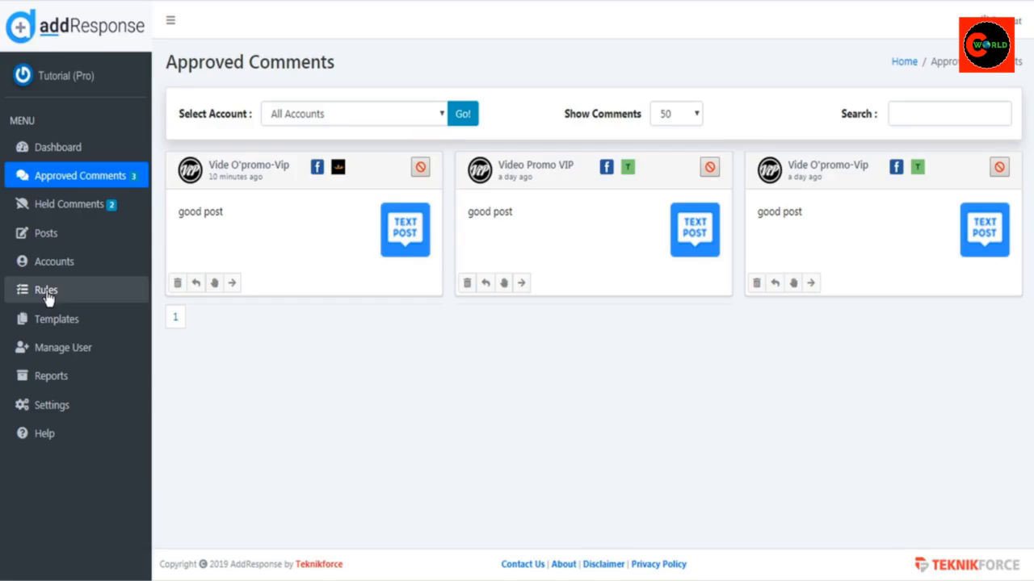
Start a new Held rule for Affiliate Sales with keyword 'Glibbly' on the Rules page.
click(46, 289)
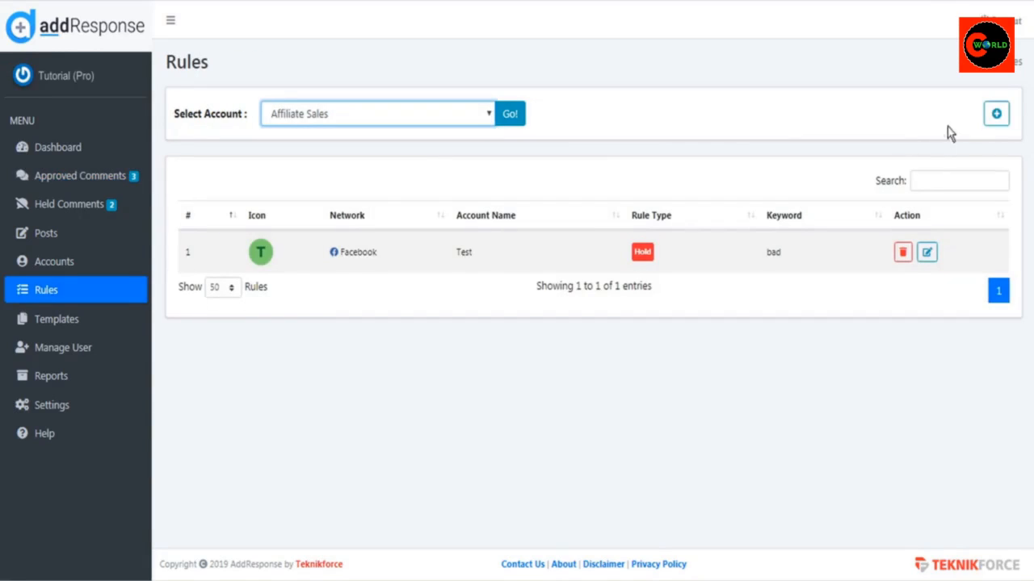
click(995, 114)
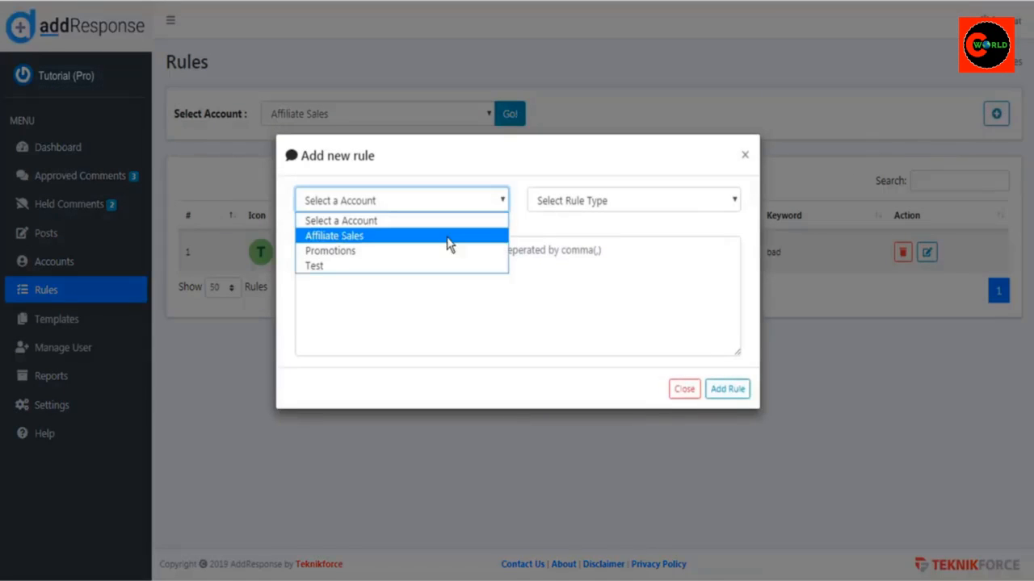
click(333, 235)
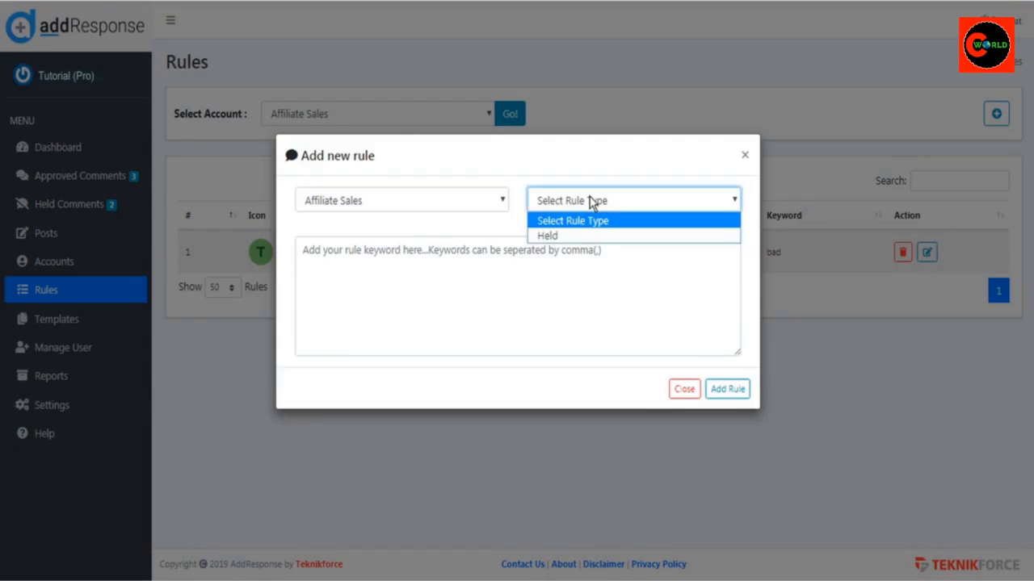
click(546, 235)
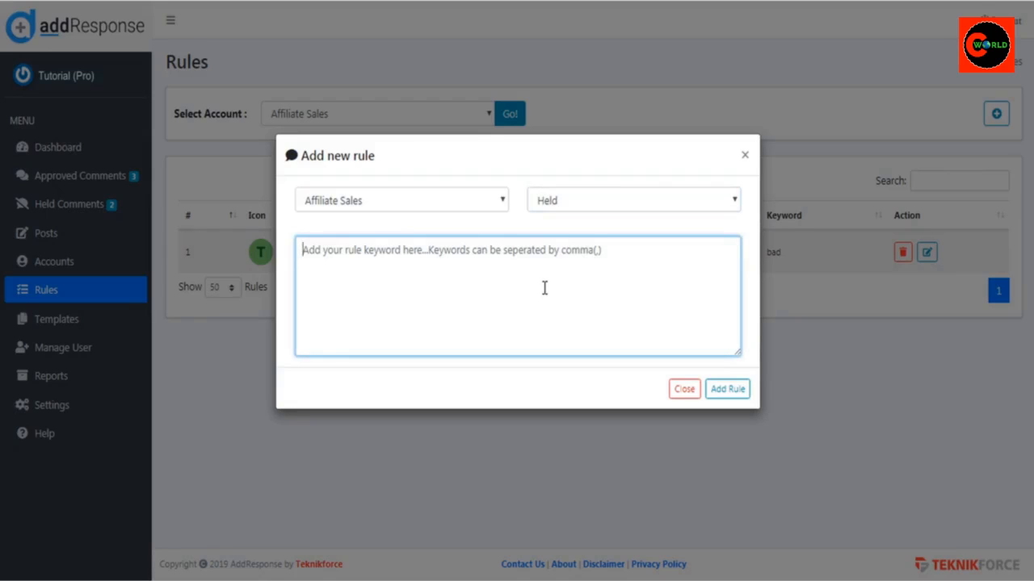
text(Glibbly)
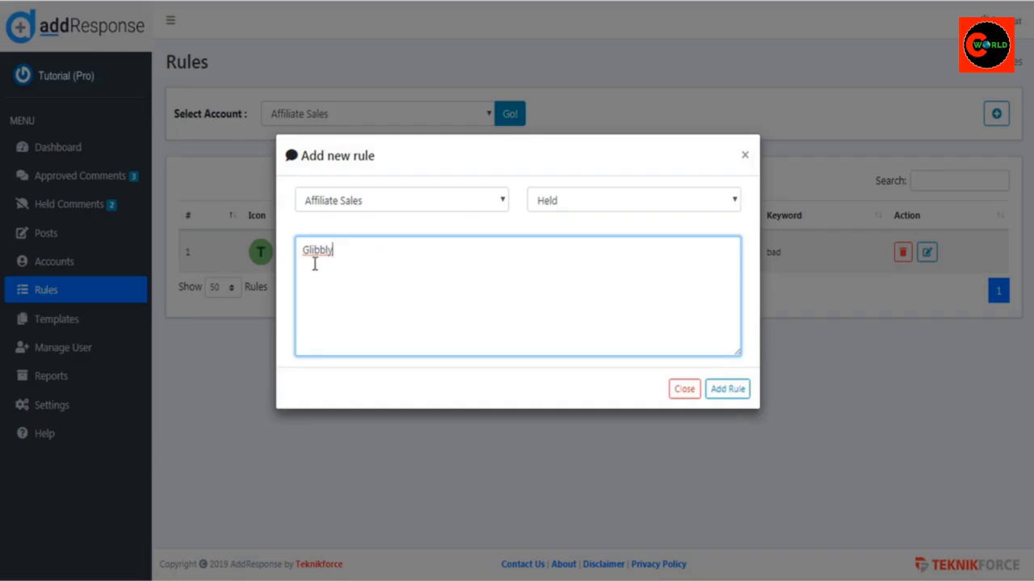
mouse_move(374, 259)
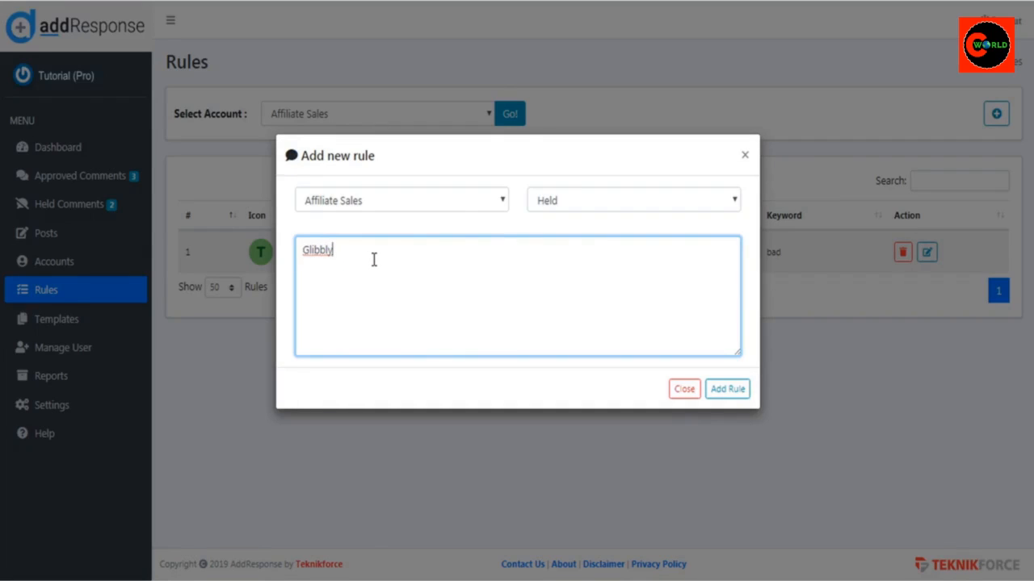
mouse_move(551, 308)
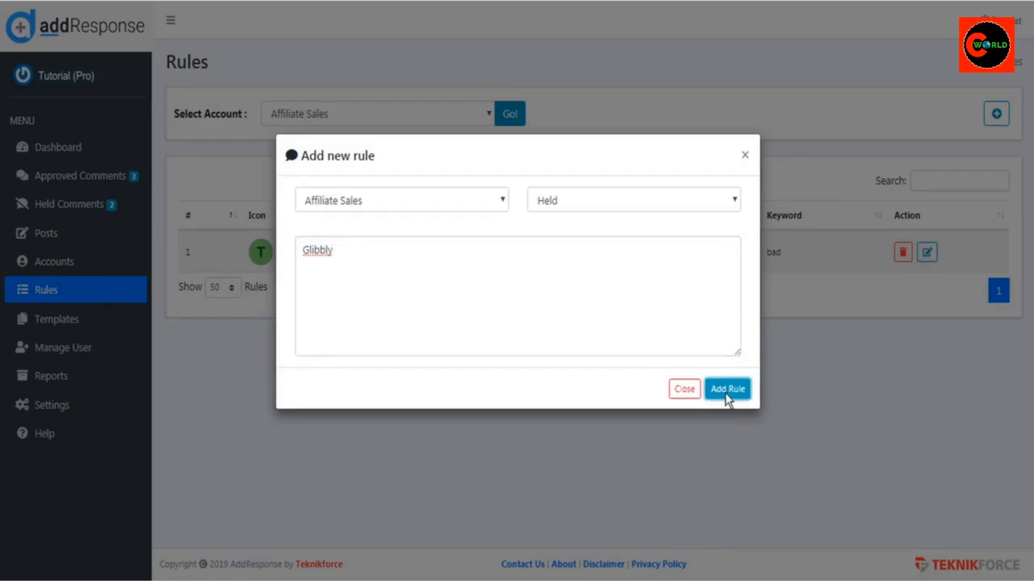
Post the comment 'better than Glibbly' under Test Post A on Facebook.
click(727, 389)
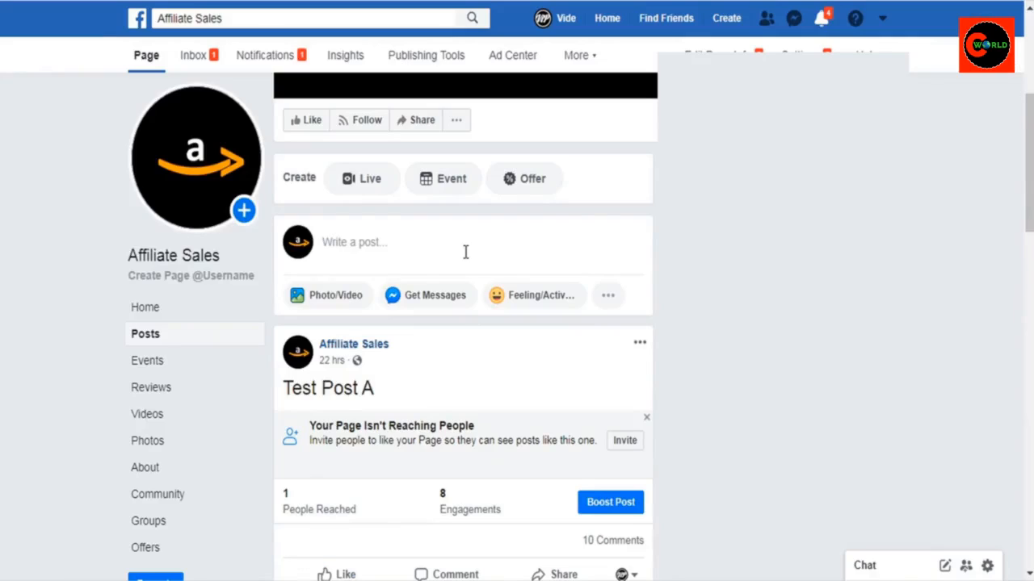
scroll(down, 3)
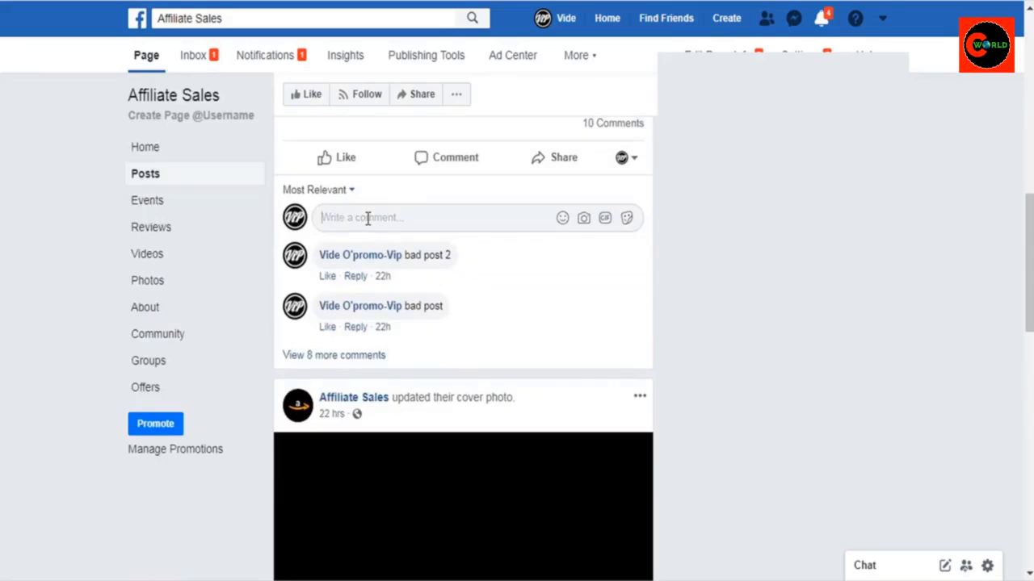
text(better than Glibbly)
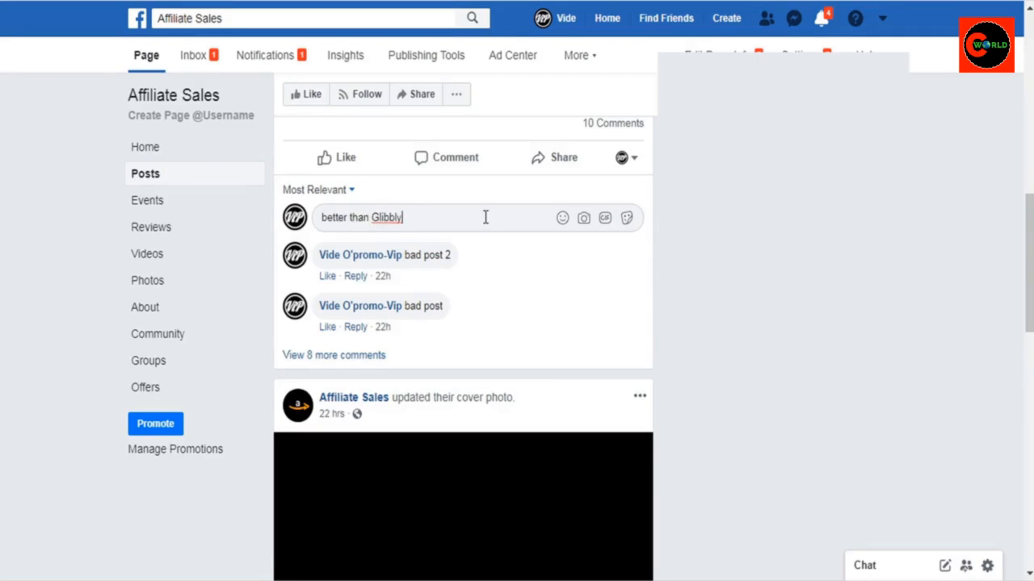
key(enter)
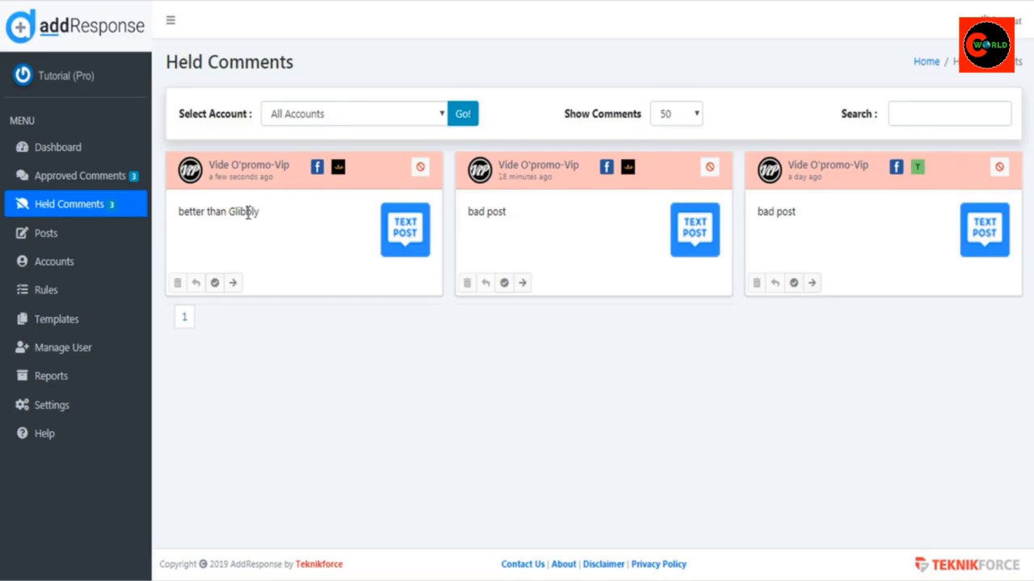
mouse_move(215, 283)
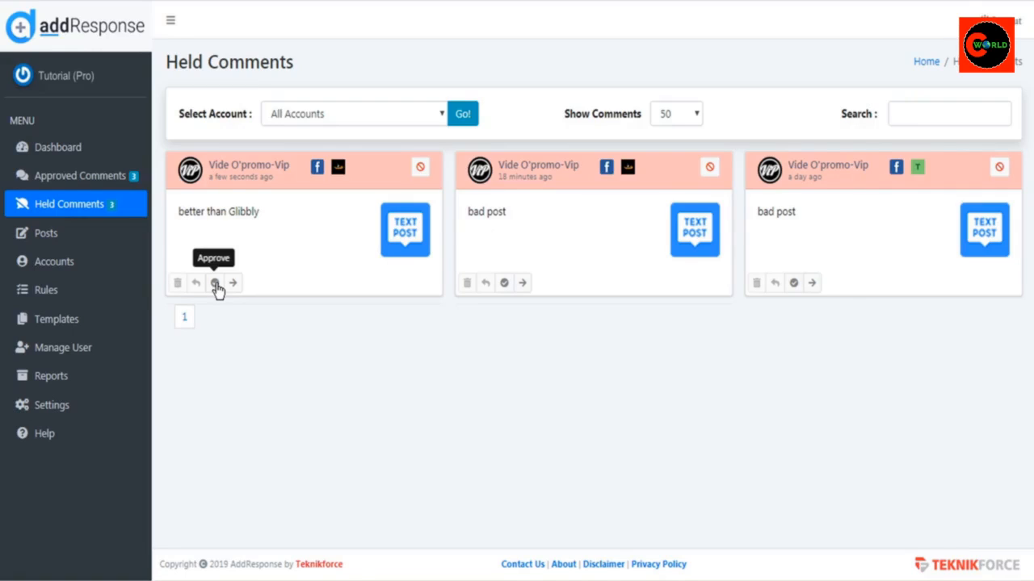
Return to the Social Accounts page listing Affiliate Sales, Promotions and Test.
click(52, 260)
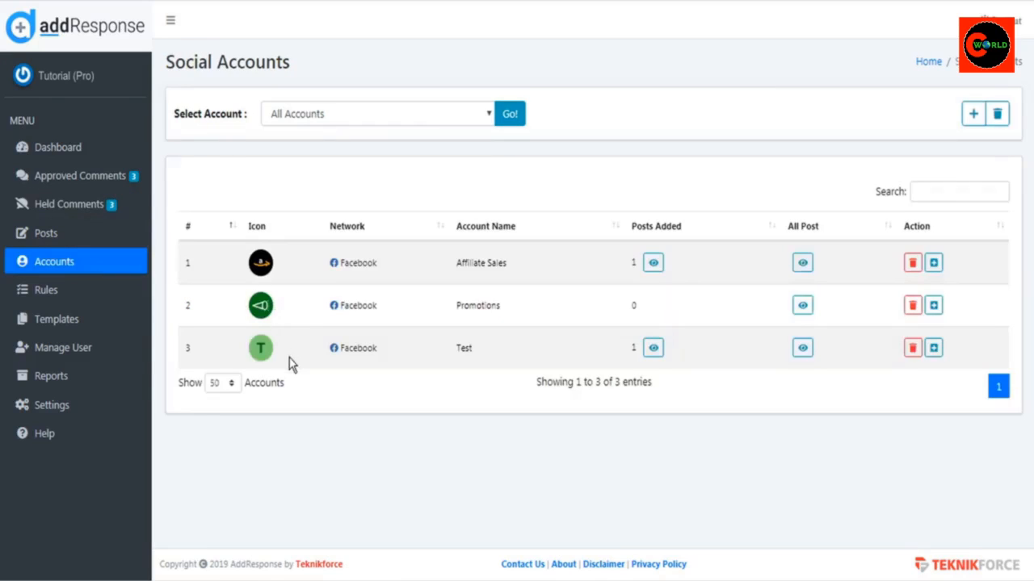
mouse_move(166, 273)
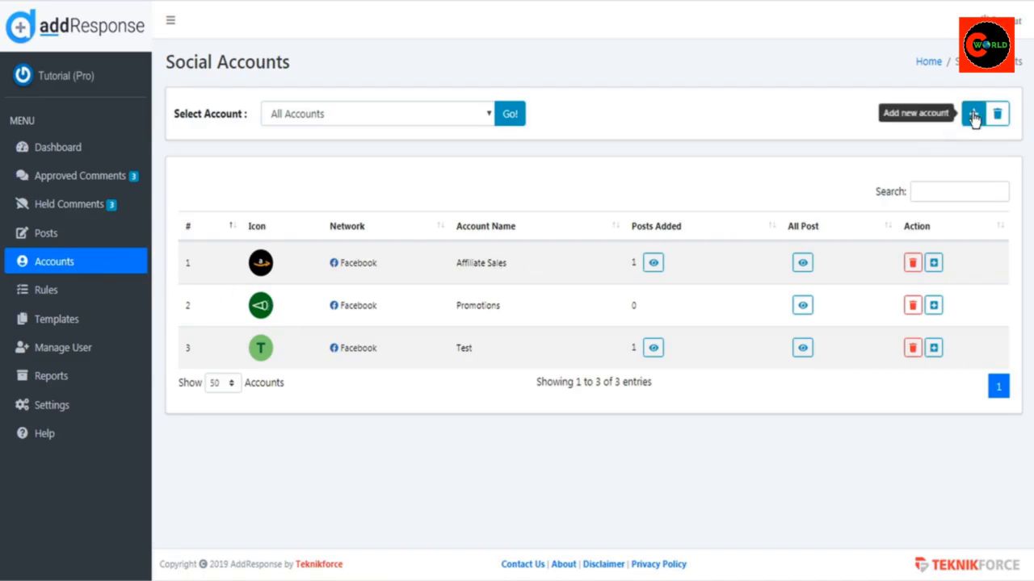
Add an Instagram account linked to Affiliate Sales as the fourth social account.
click(973, 114)
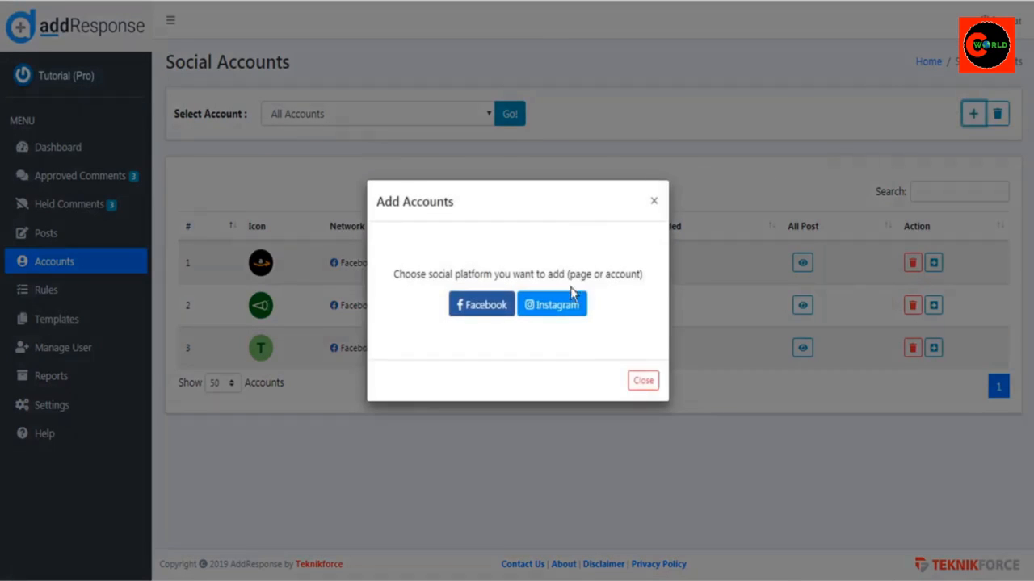
click(551, 304)
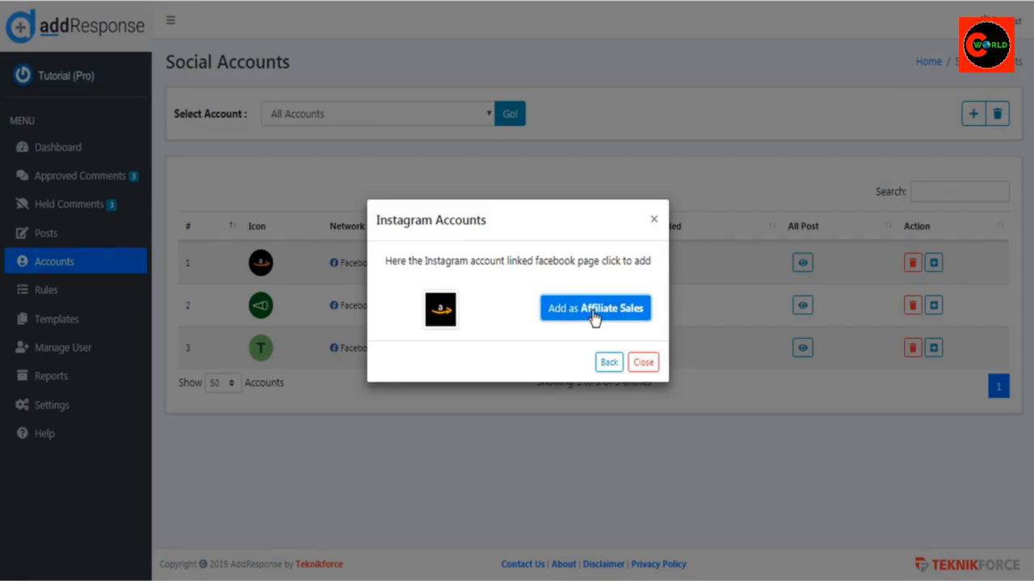
click(595, 308)
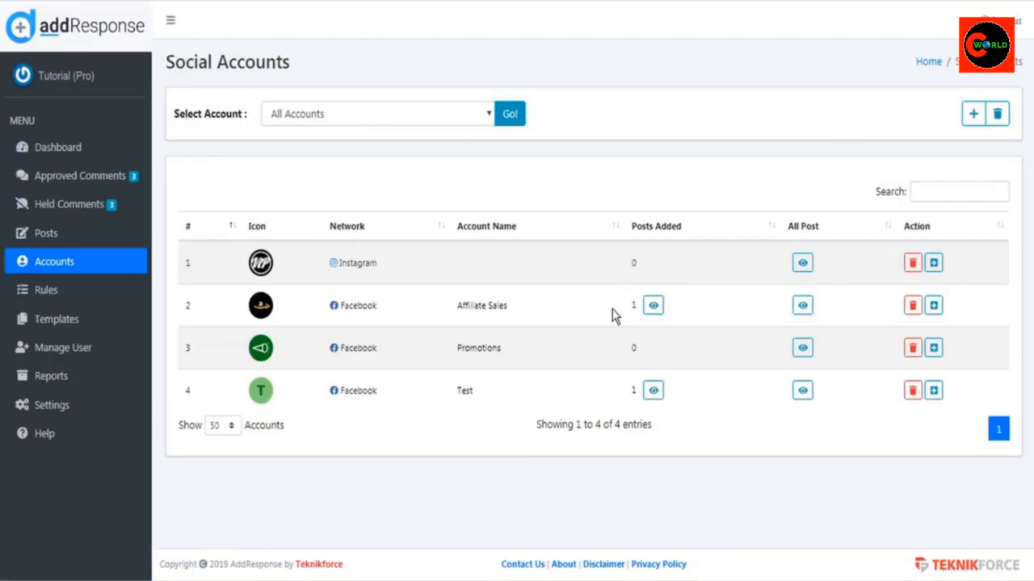
mouse_move(315, 271)
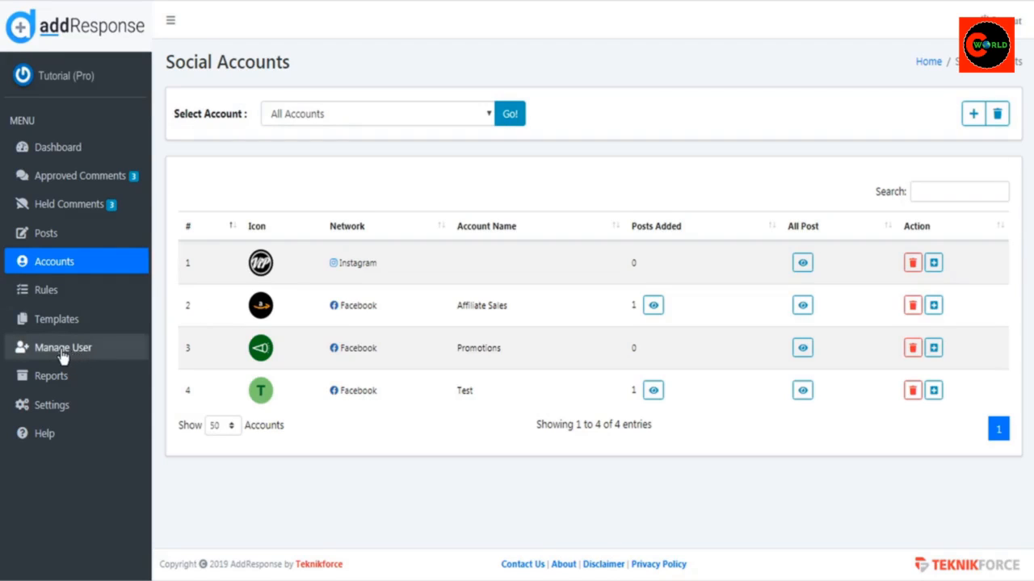
Visit the add-subuser form from Manage User and return to View All Users.
click(62, 347)
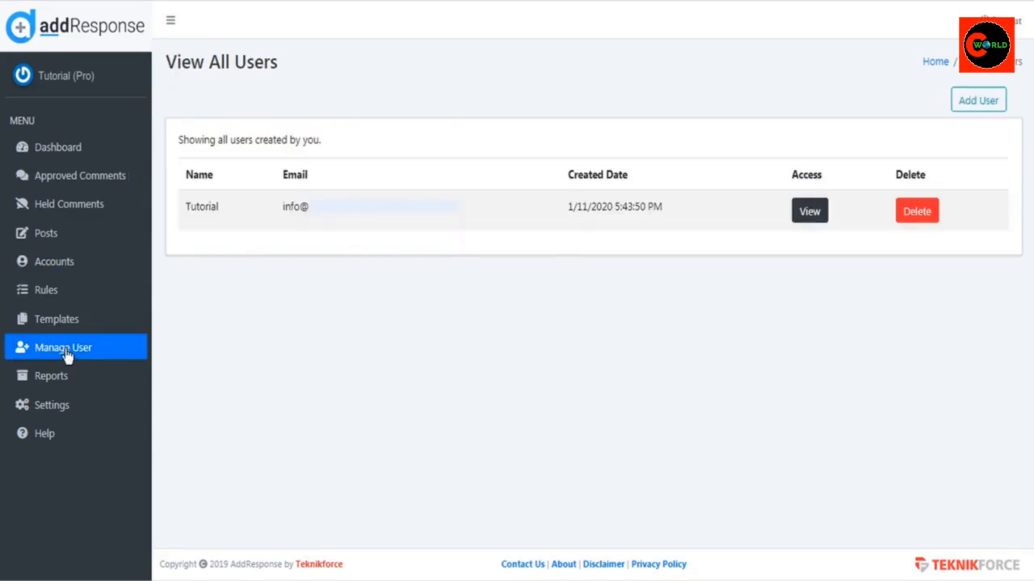
mouse_move(978, 99)
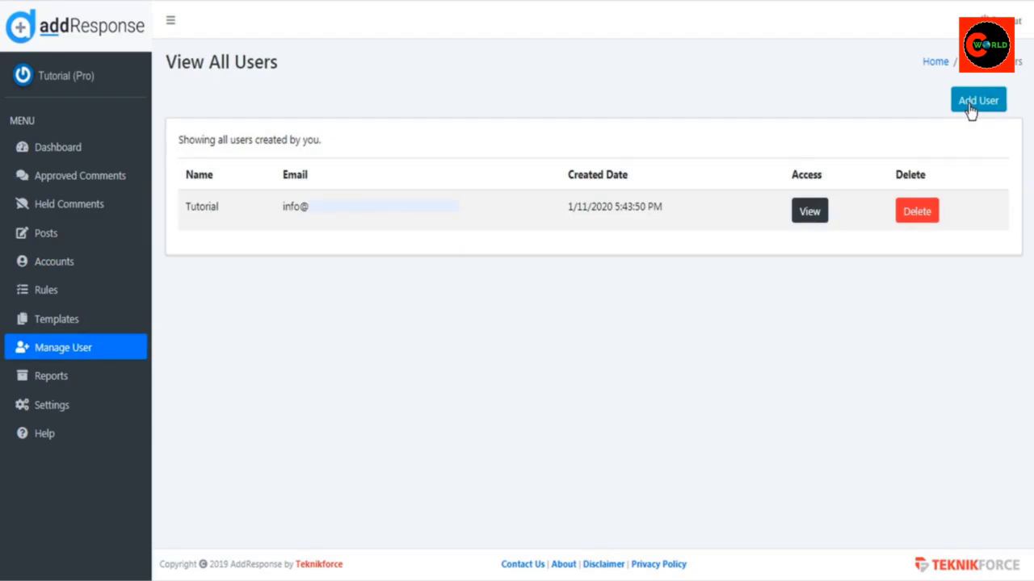
click(978, 99)
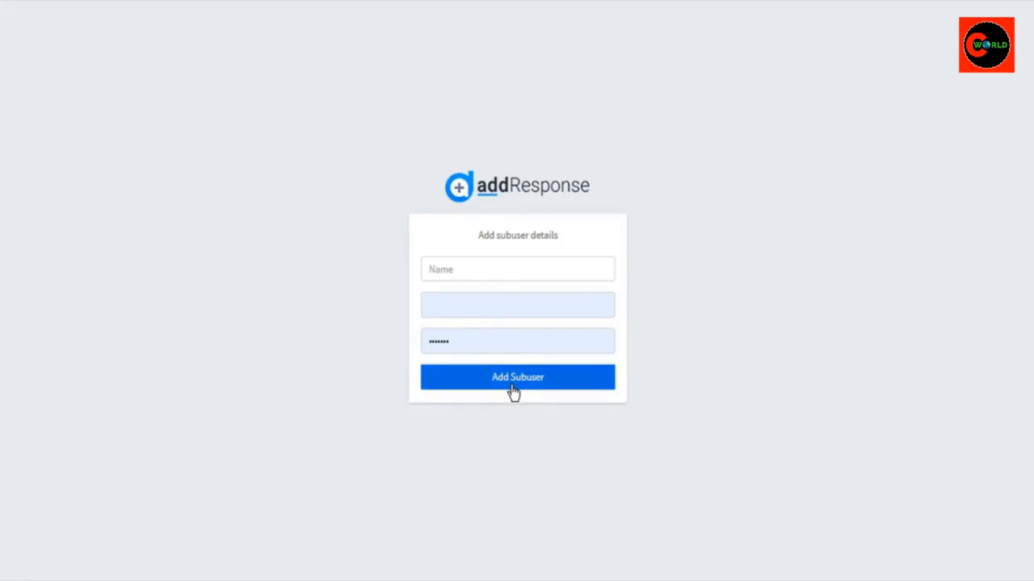
click(516, 377)
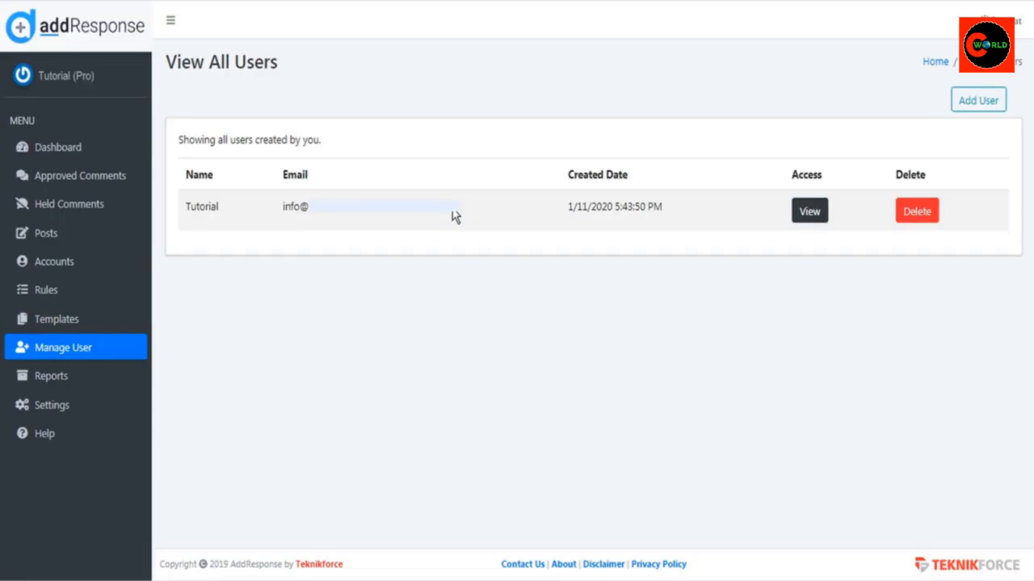
mouse_move(121, 60)
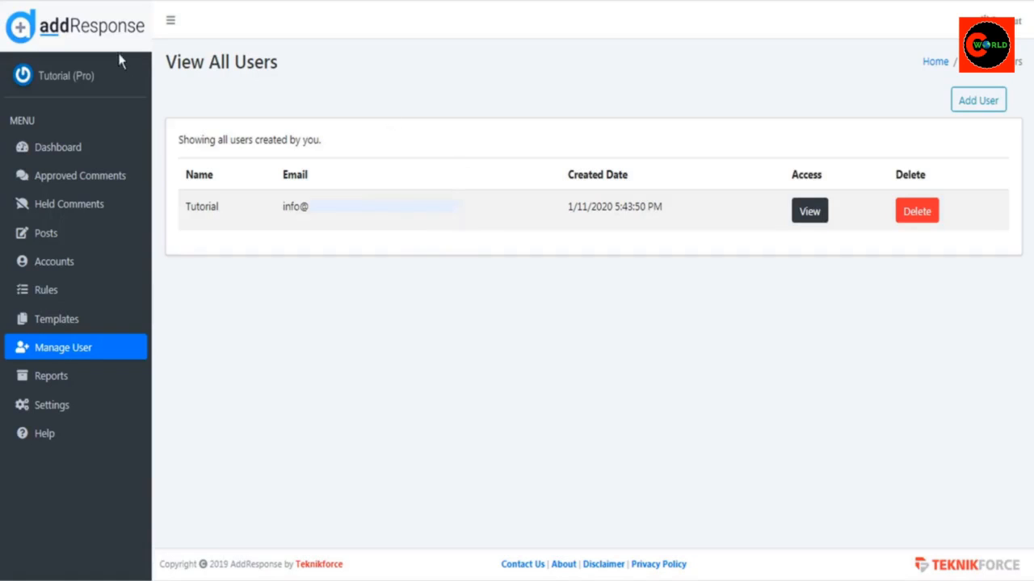
mouse_move(489, 96)
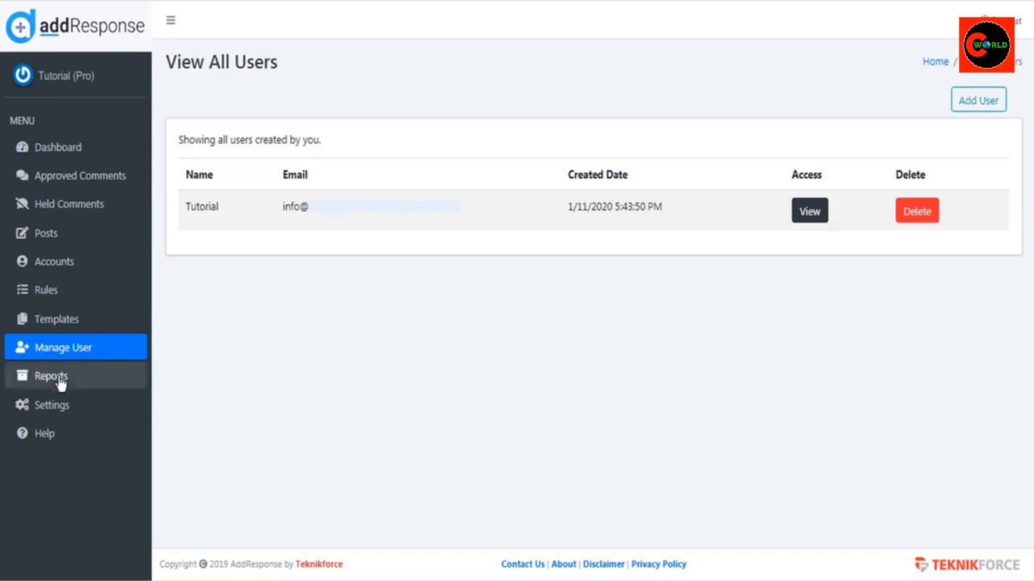
Review Reports, then the Password, Software Version and Sentiment Setting sections with sentiment on.
click(50, 375)
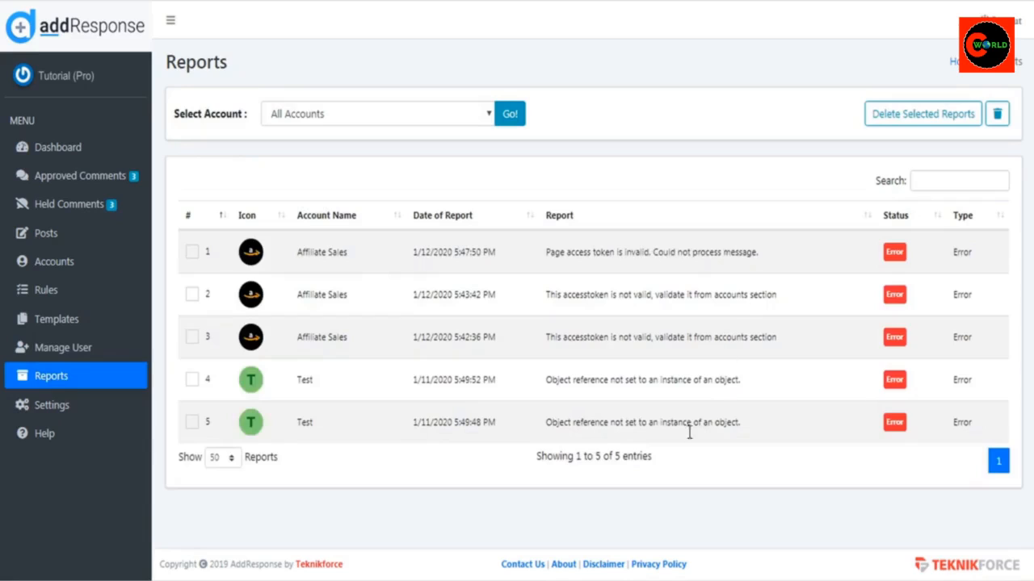
mouse_move(775, 432)
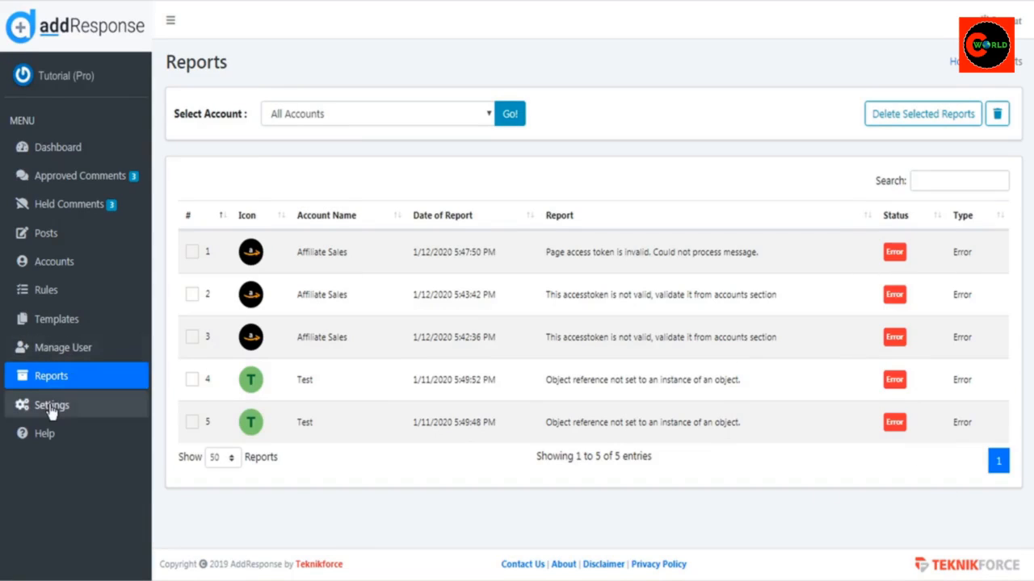
click(50, 405)
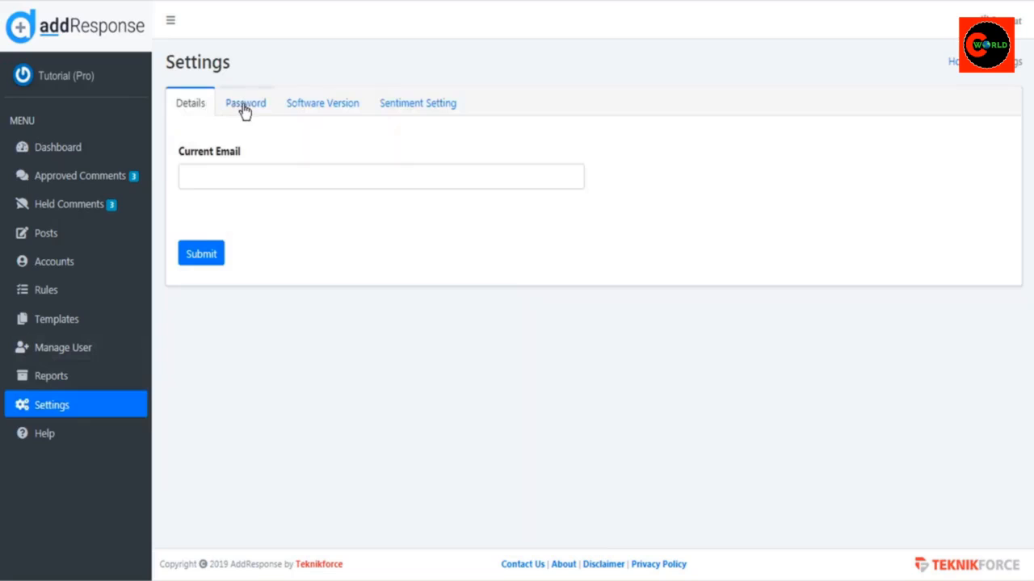
click(245, 103)
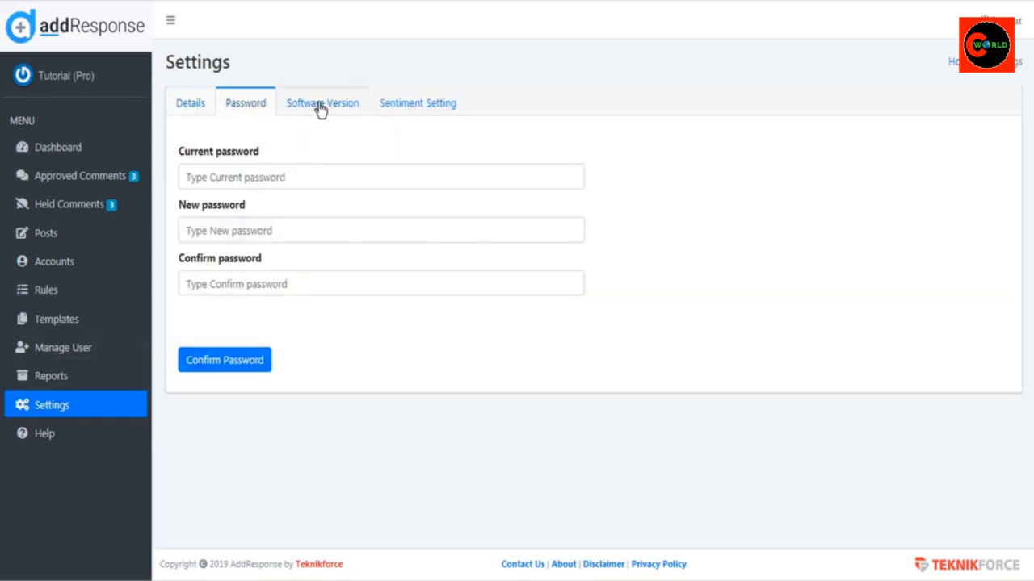
click(322, 103)
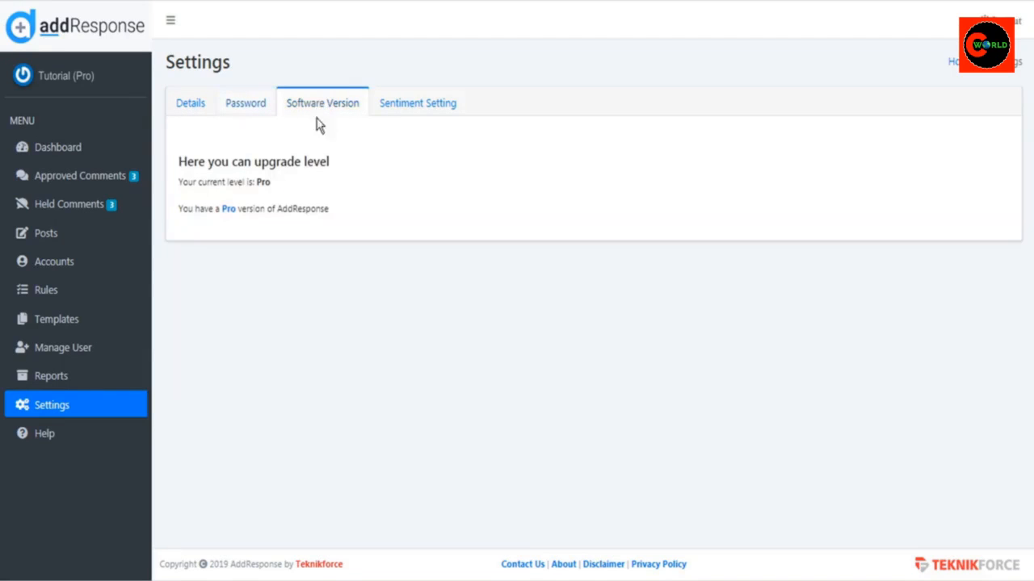
click(418, 103)
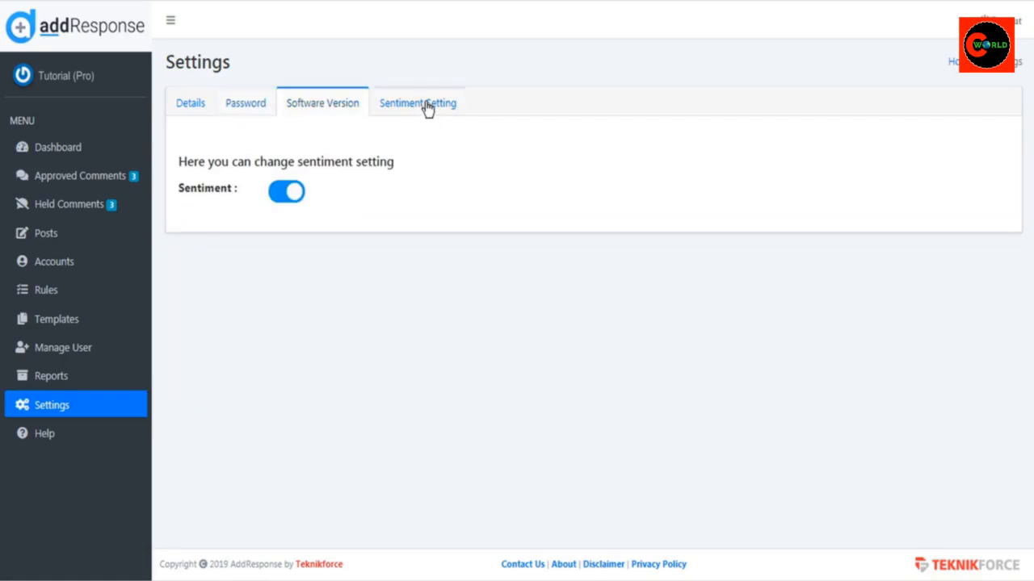
click(416, 103)
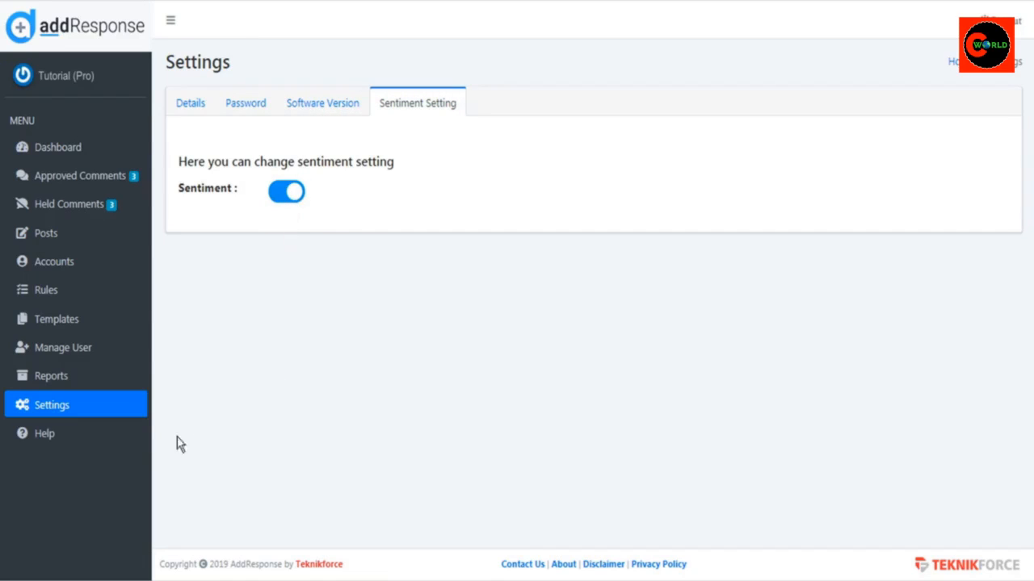
mouse_move(44, 434)
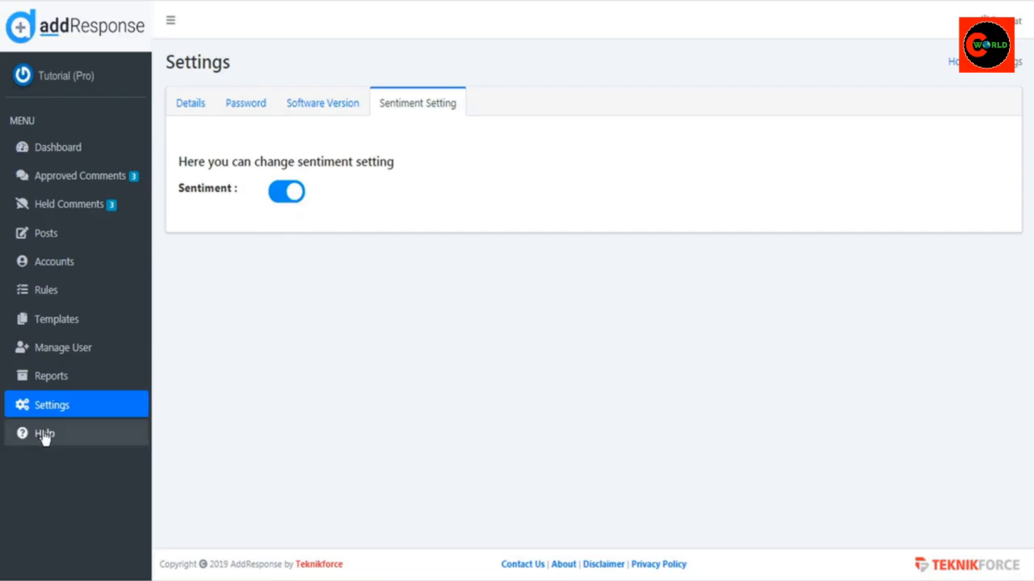